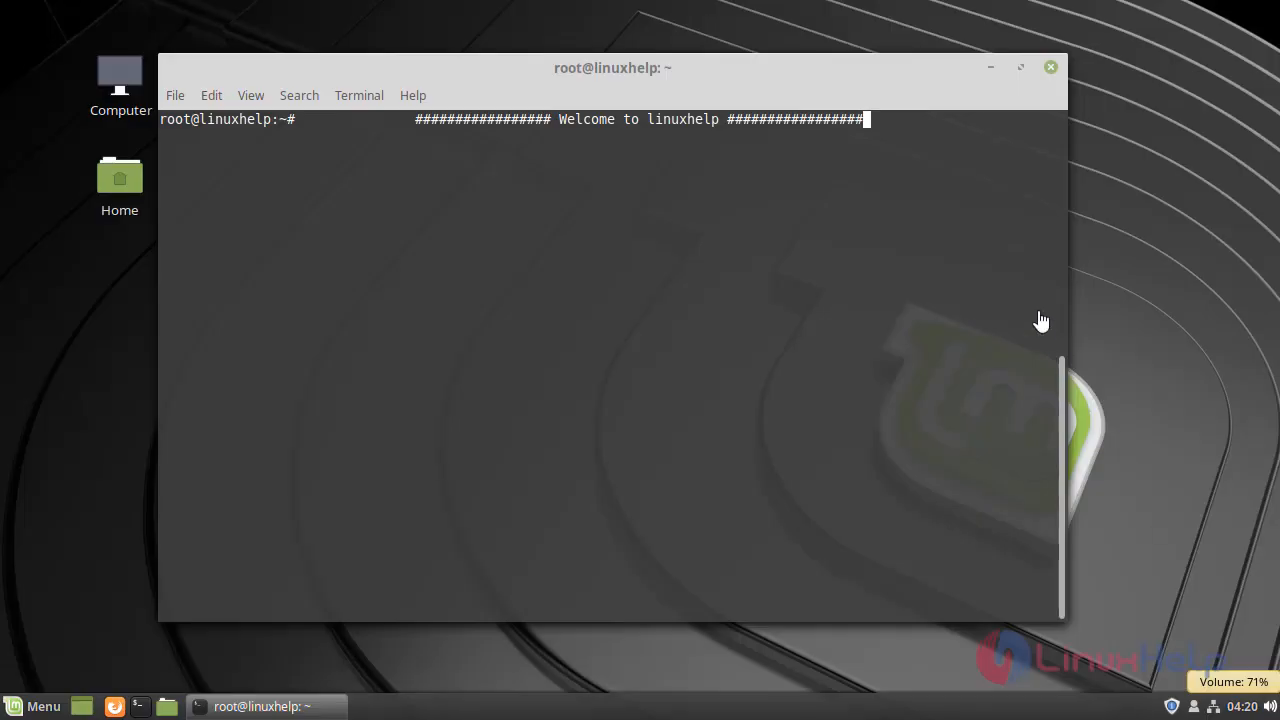
- Run lsb_release -a to confirm the system is Linux Mint 19 Tara
{"action": "key", "text": "Return"}
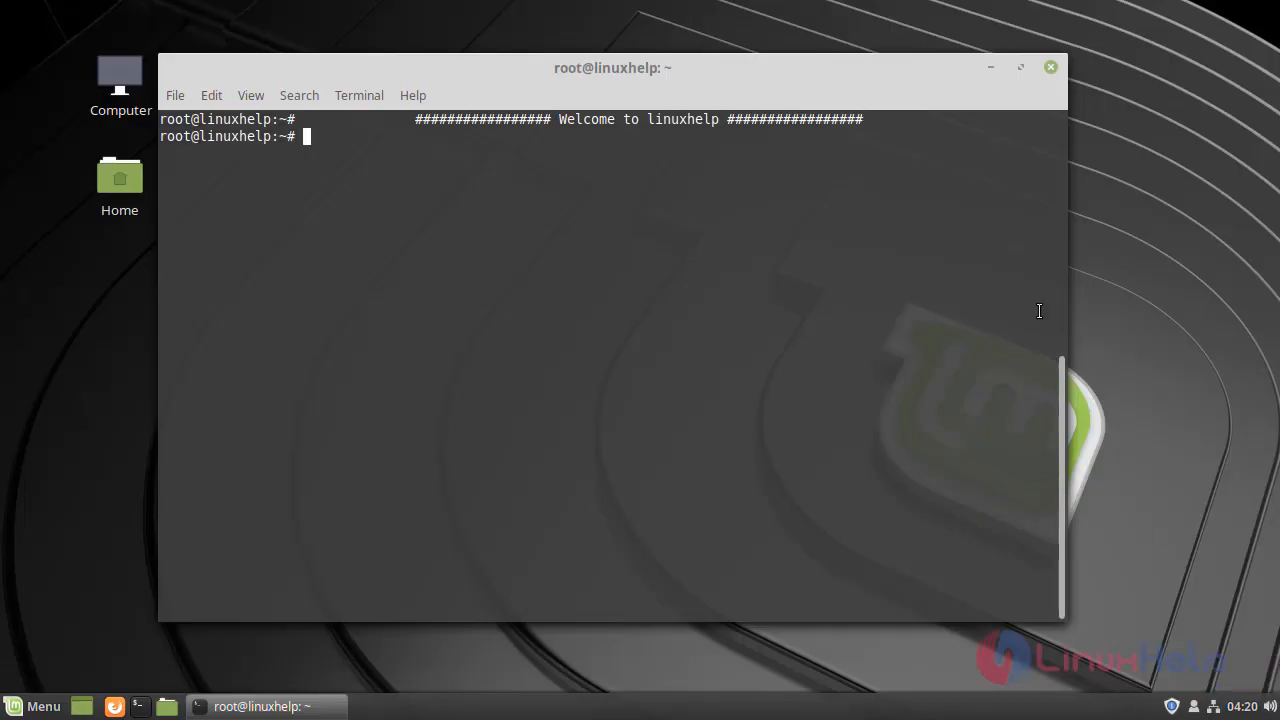
{"action": "type", "text": "lsb_rele"}
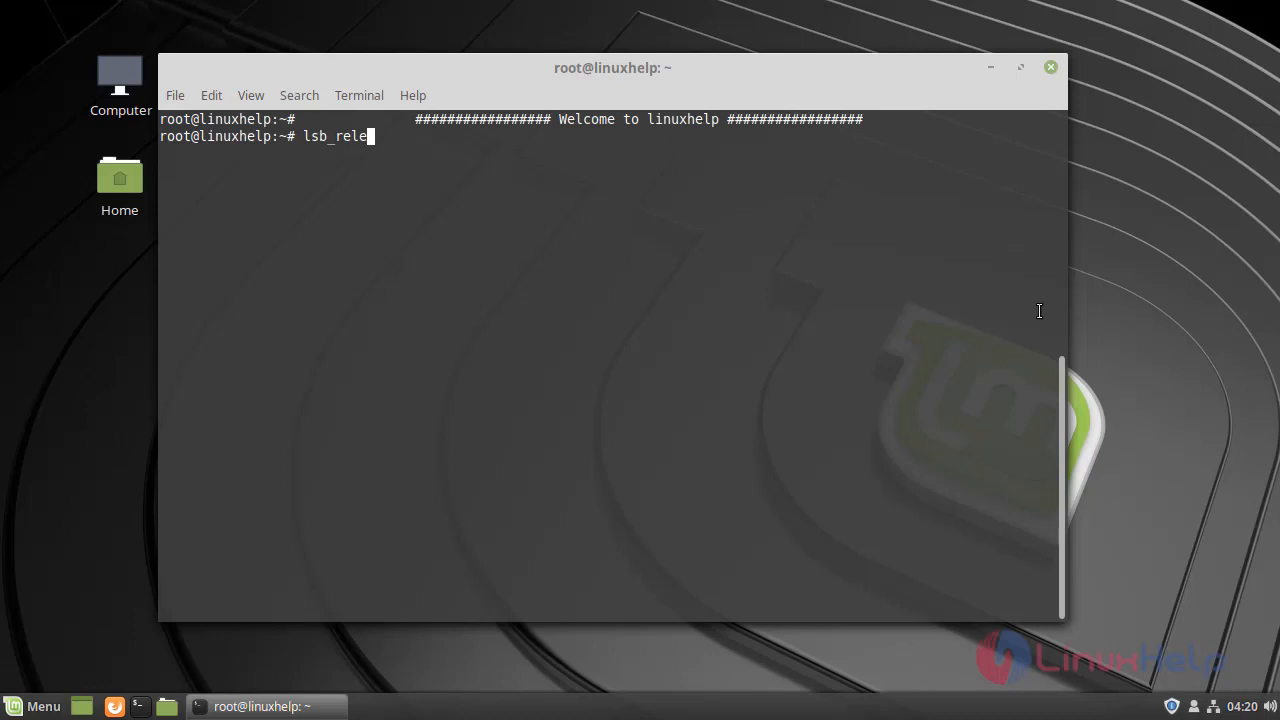
{"action": "key", "text": "Return"}
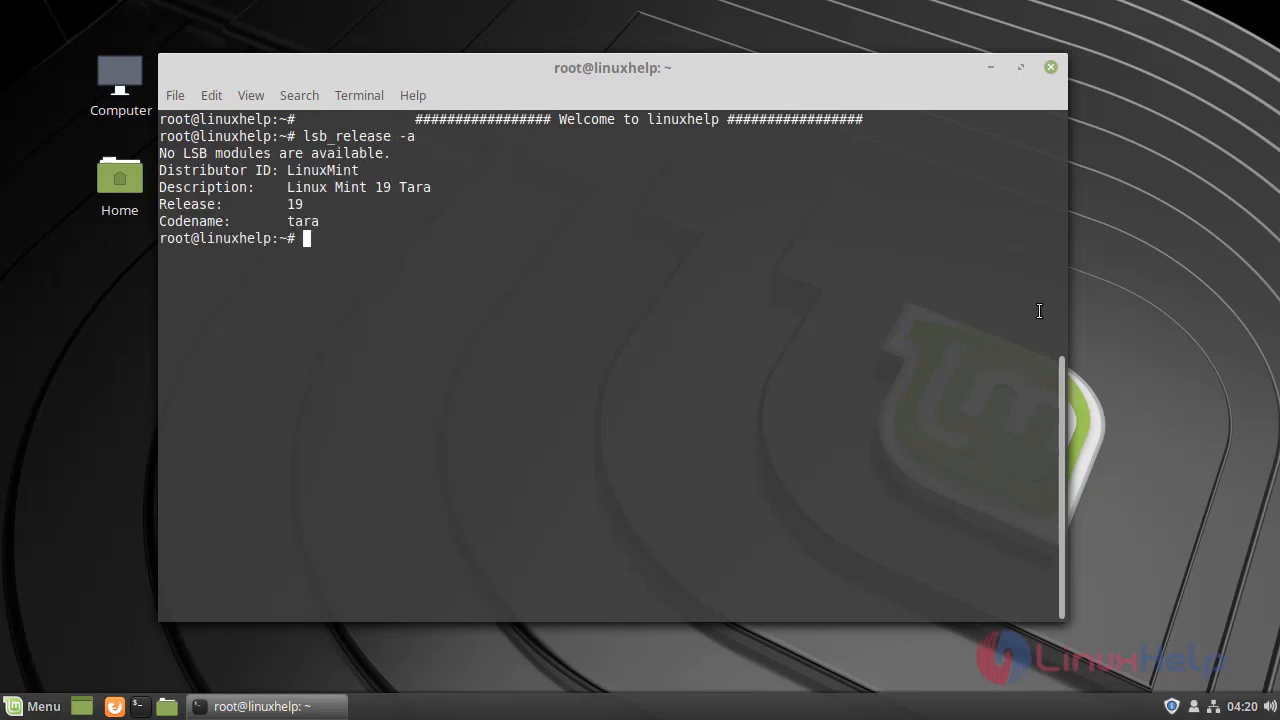
{"action": "key", "text": "Return"}
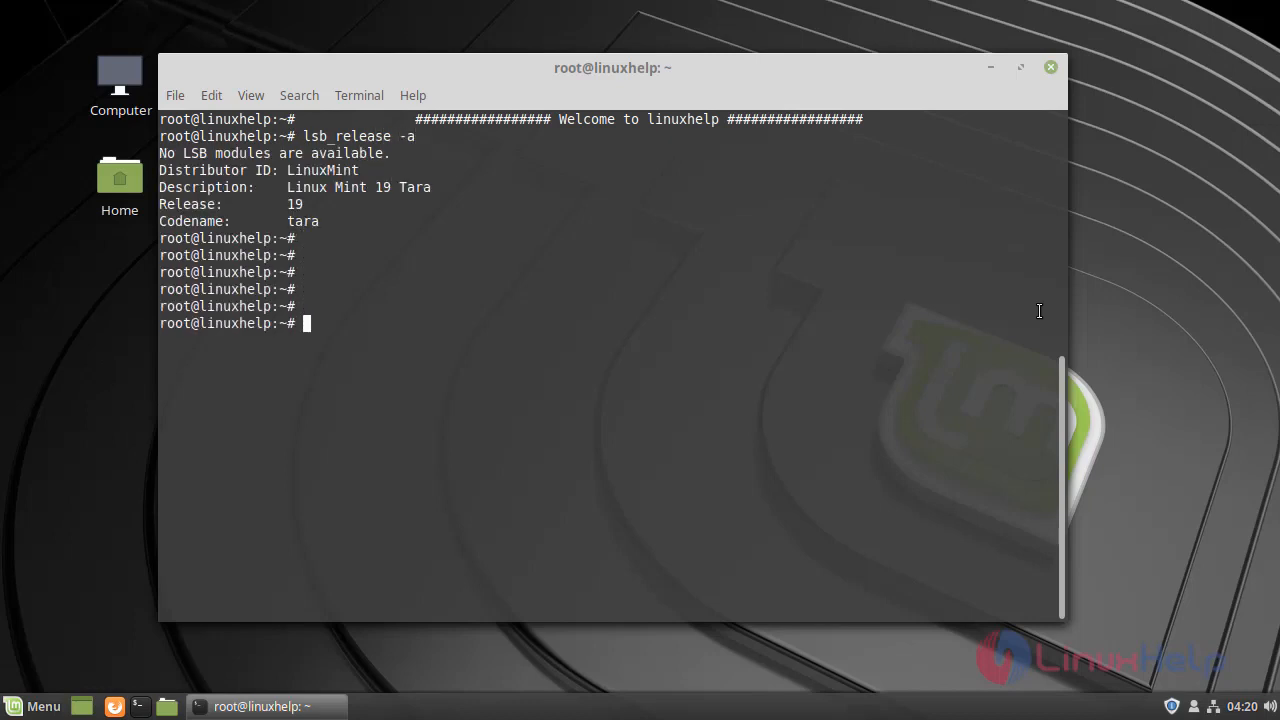
{"action": "key", "text": "Return"}
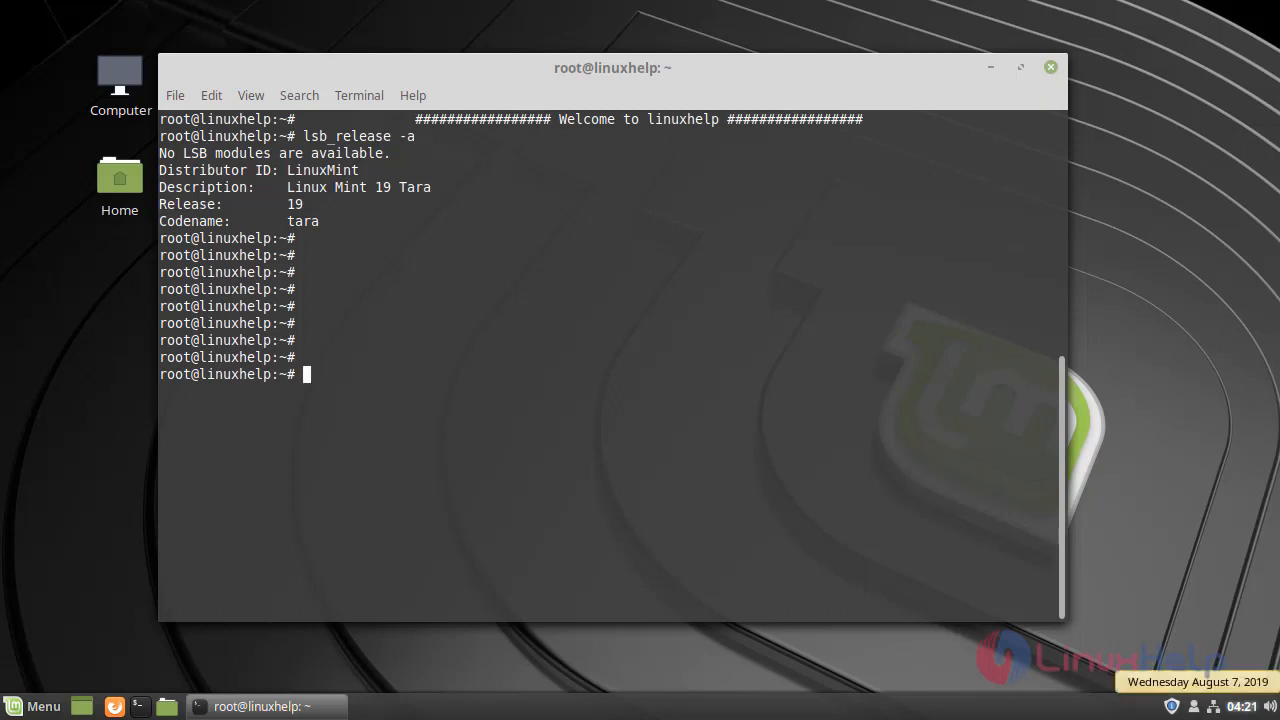
- Fetch Quick.Cms_v6.6-en.zip from opensolution.org with wget into the home directory
{"action": "type", "text": "wget https://opensolution.org/download/home.html?sFile=Quick.Cms_v6.6-en.zip"}
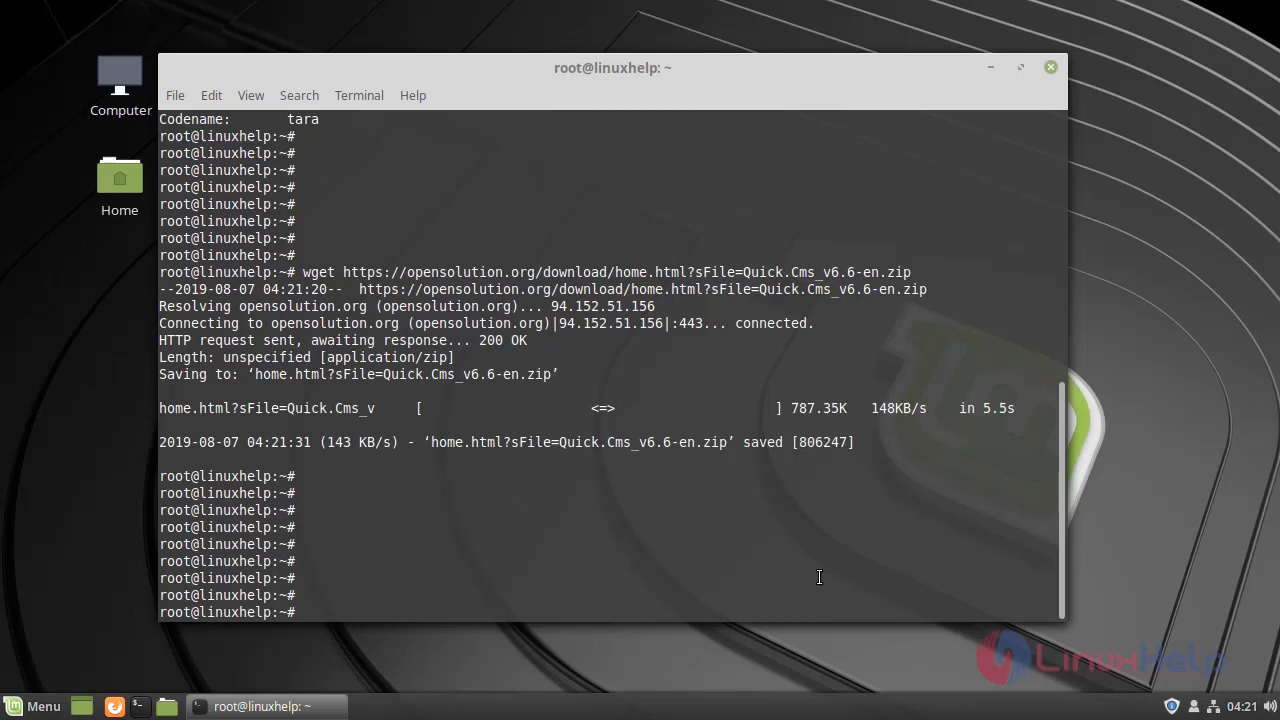
- Unzip home.html?sFile=Quick.Cms_v6.6-en.zip into a new quick directory
{"action": "type", "text": "un"}
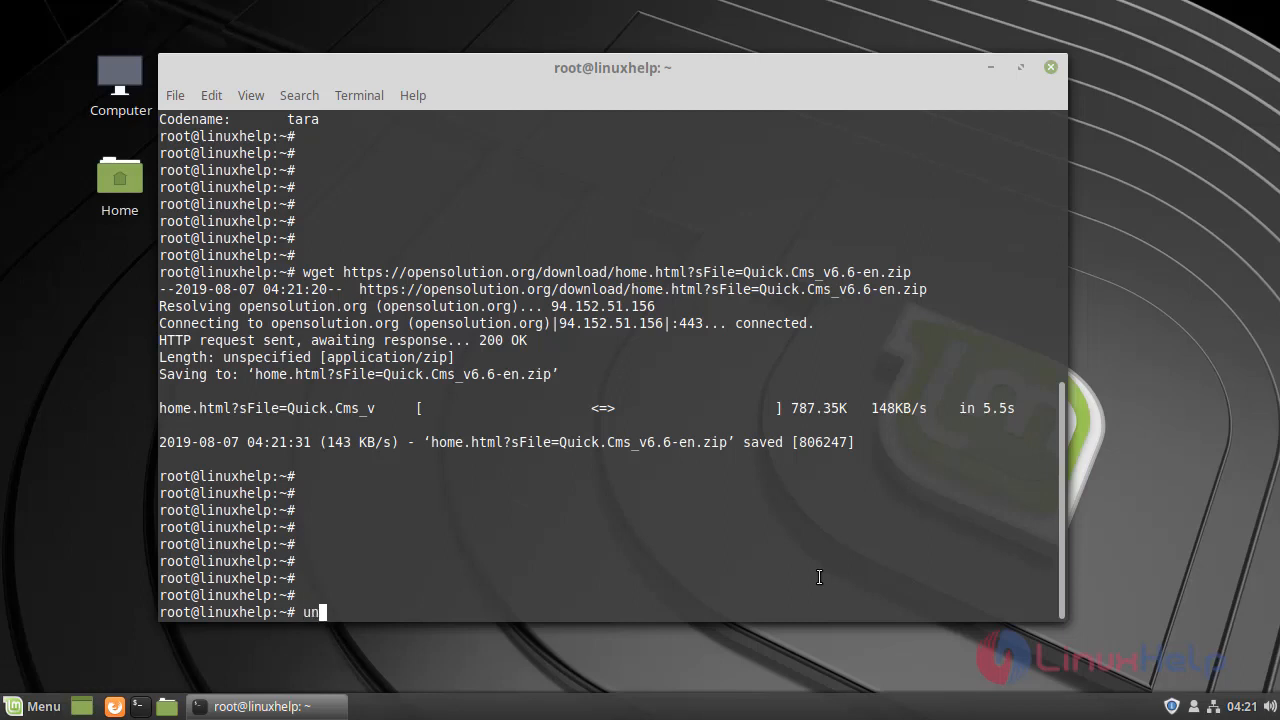
{"action": "type", "text": "zip home.html?sFile=Quick.Cms_v6.6-en.zip -d"}
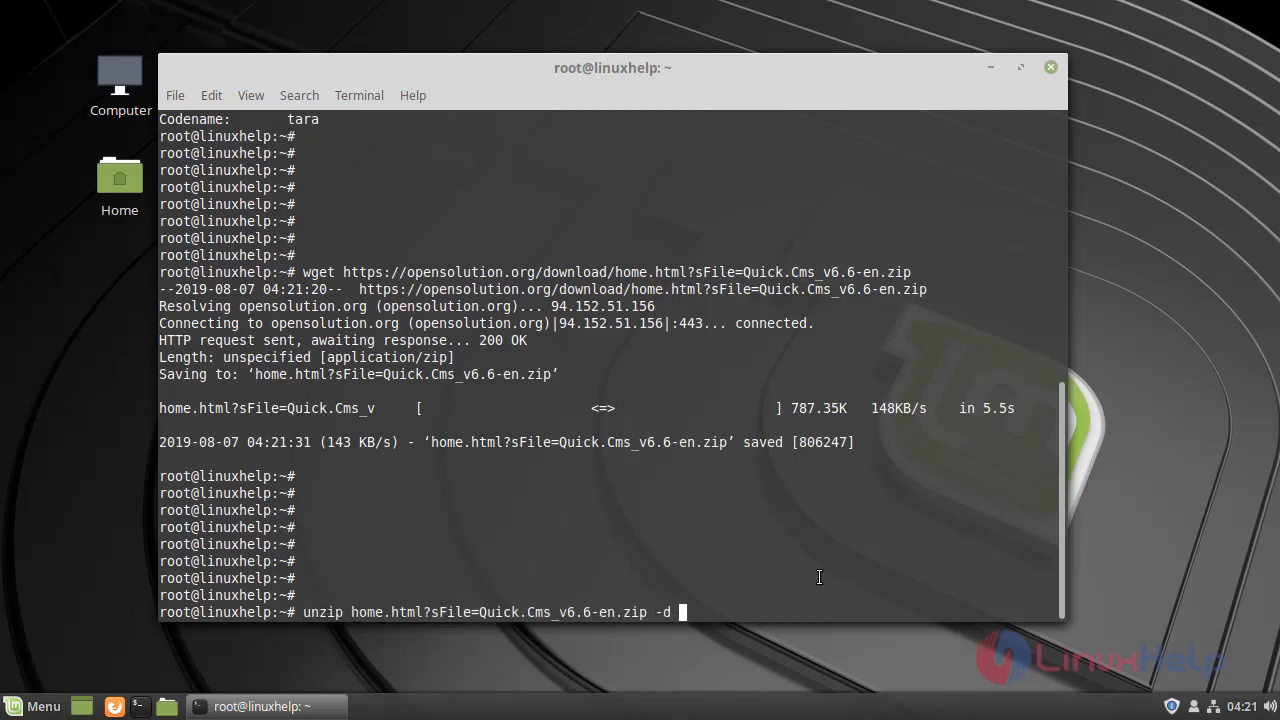
{"action": "type", "text": "quick"}
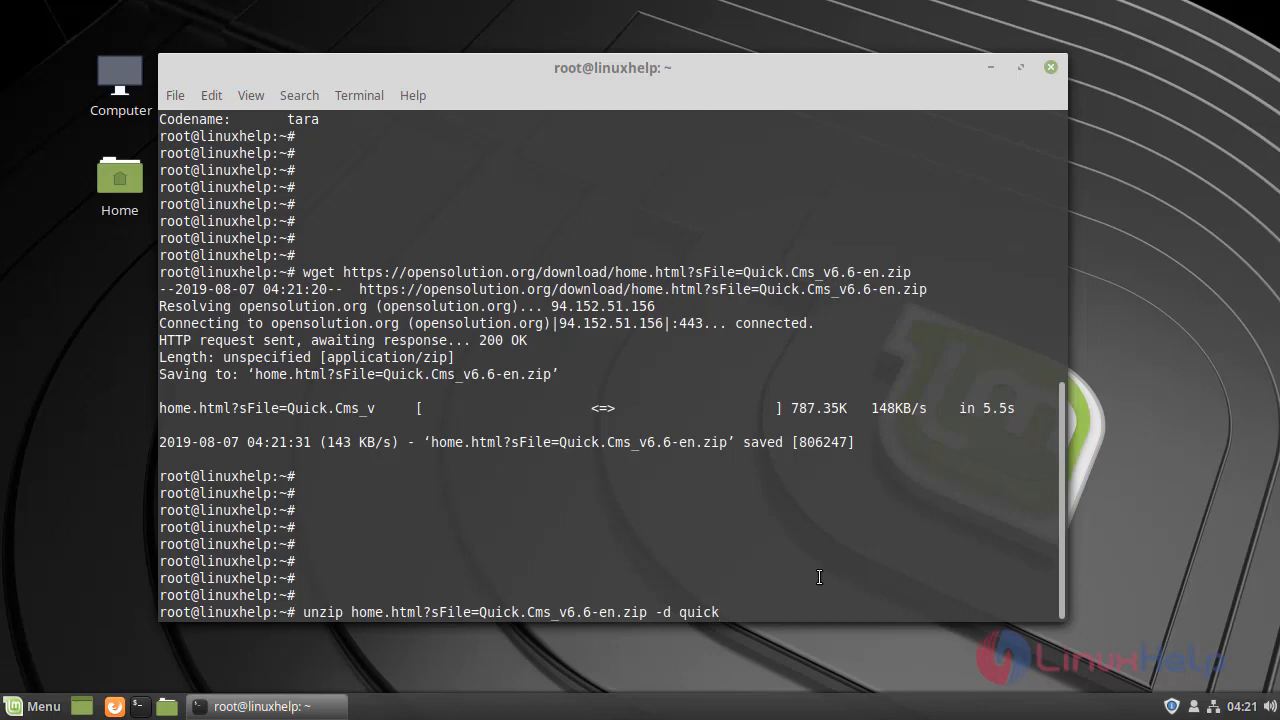
{"action": "key", "text": "Return"}
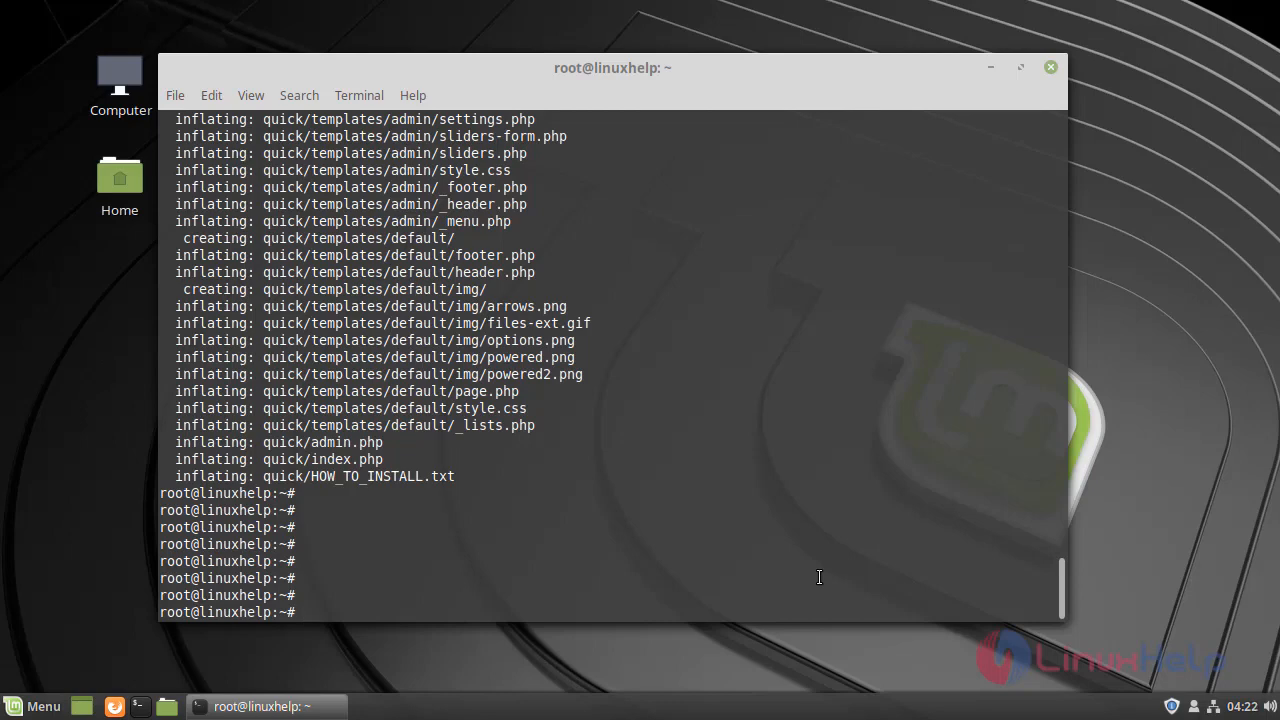
- Move the quick directory into /var/www/
{"action": "type", "text": "mv quick"}
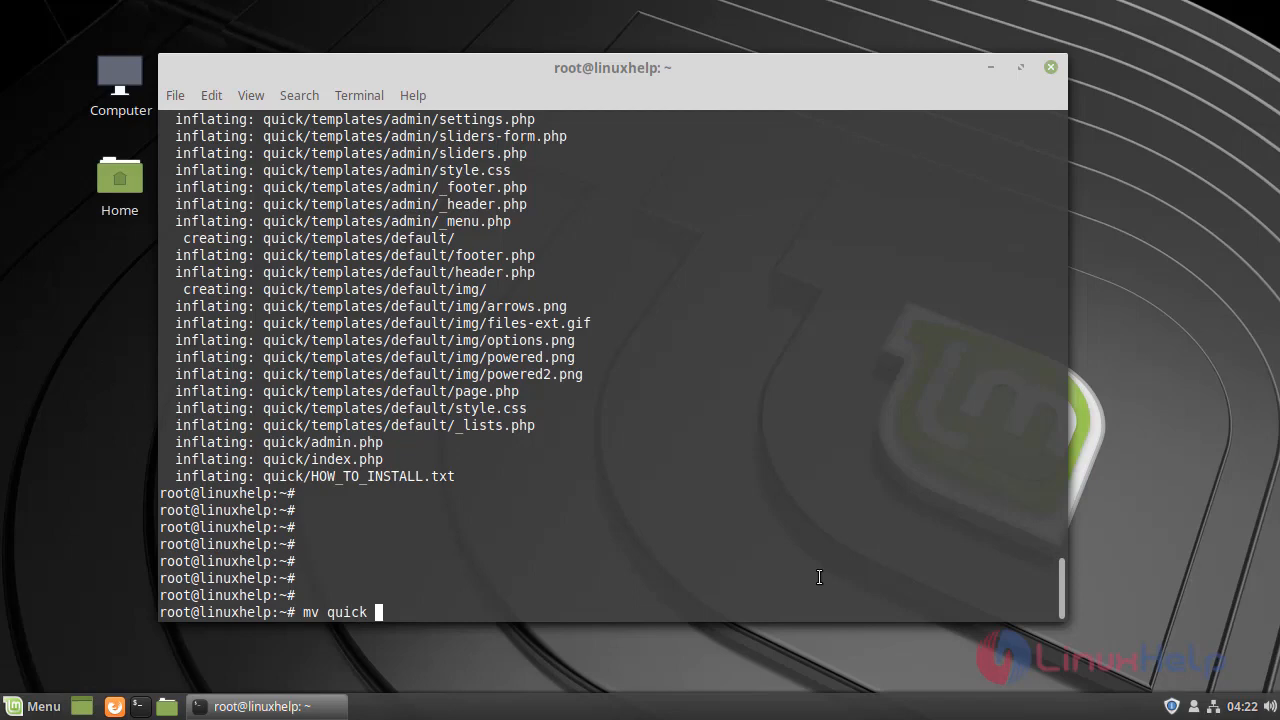
{"action": "type", "text": "/var/www/"}
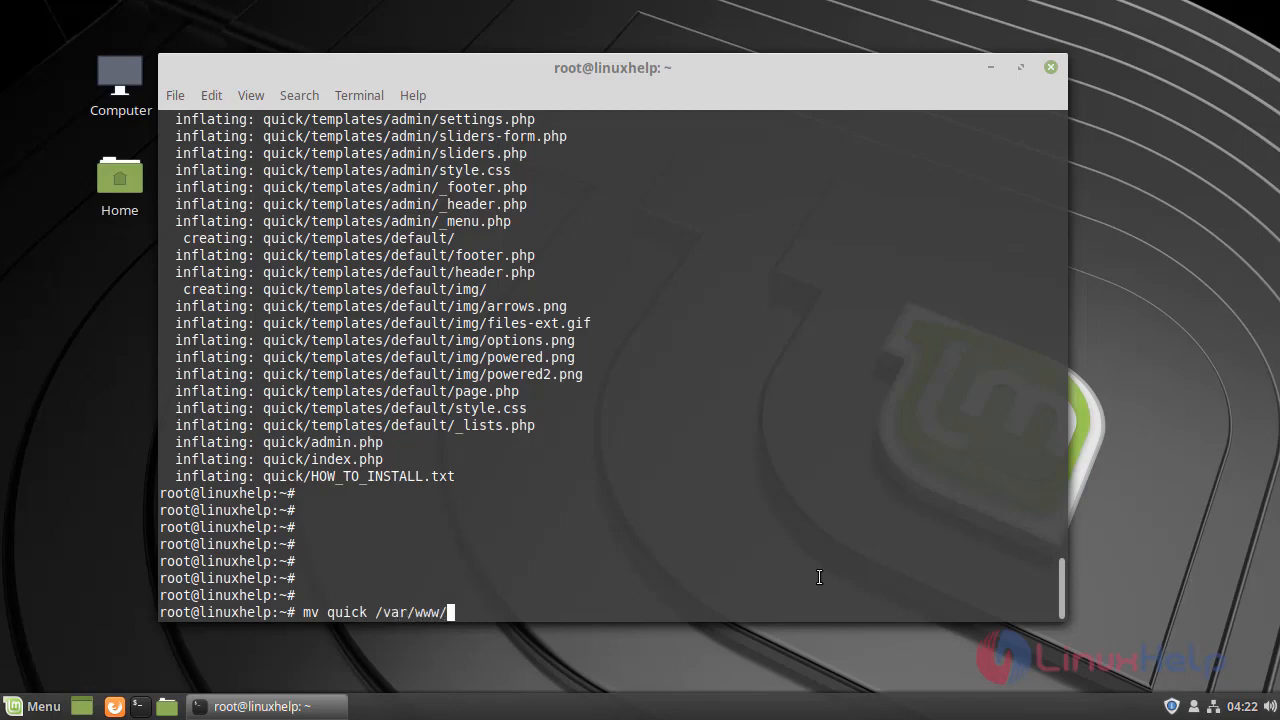
{"action": "key", "text": "Return"}
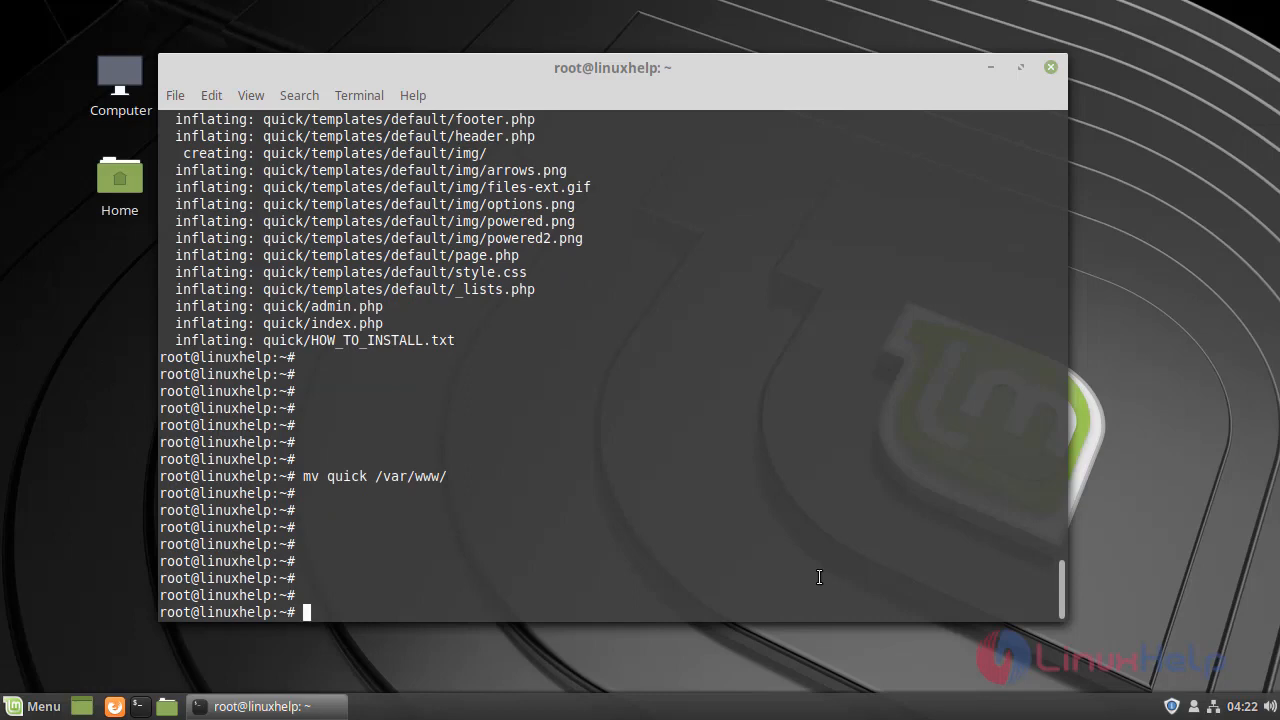
- Make www-data.www-data the recursive owner of /var/www/quick
{"action": "type", "text": "chown -R"}
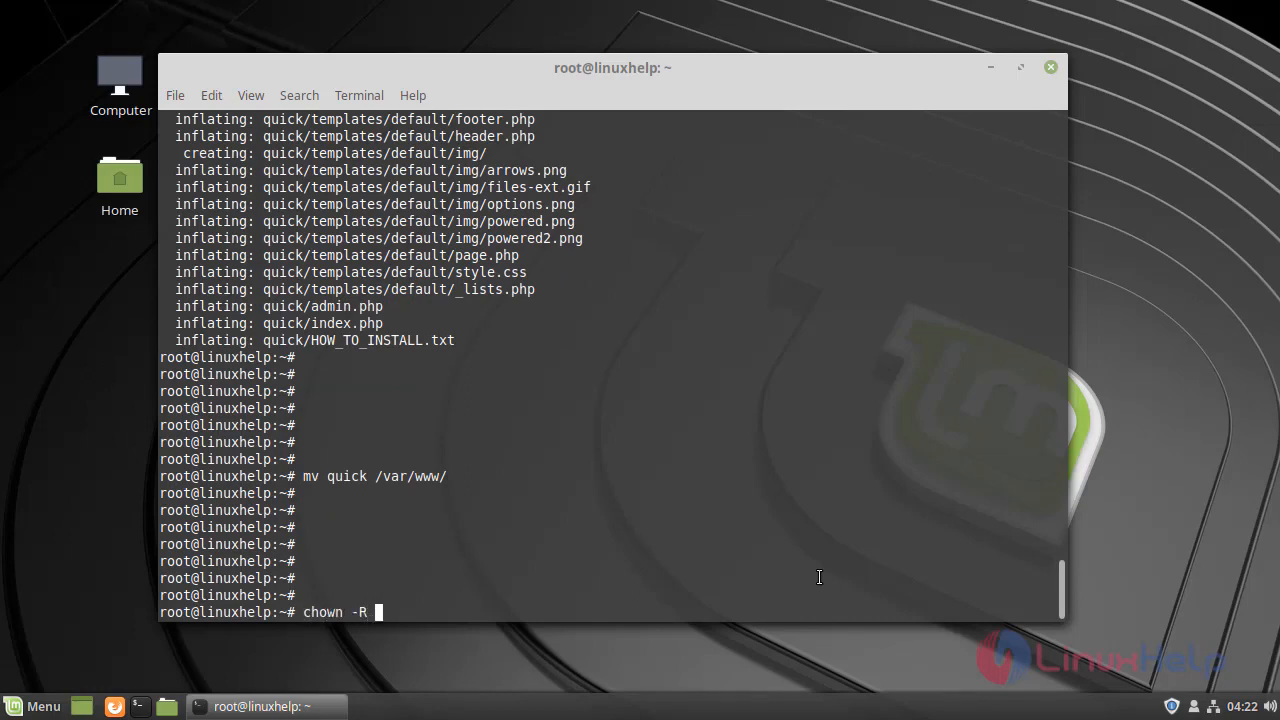
{"action": "type", "text": "www-data"}
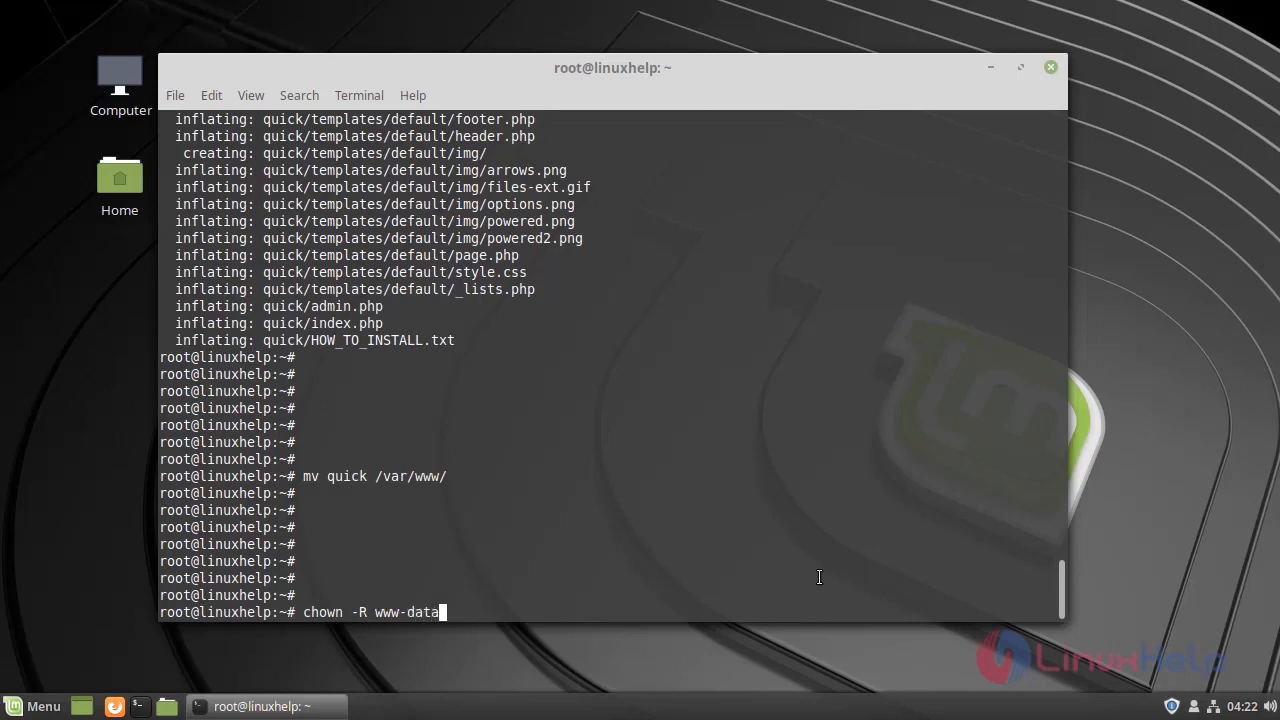
{"action": "type", "text": ".www-data"}
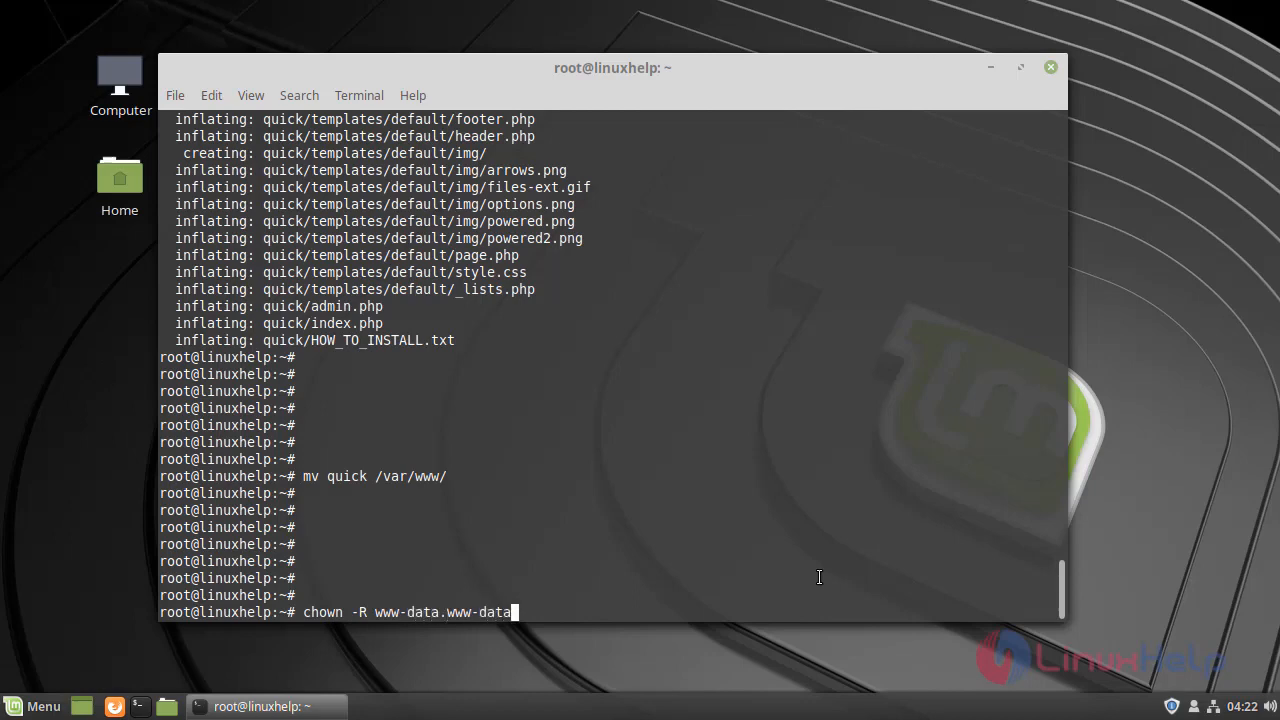
{"action": "type", "text": "/var/www/"}
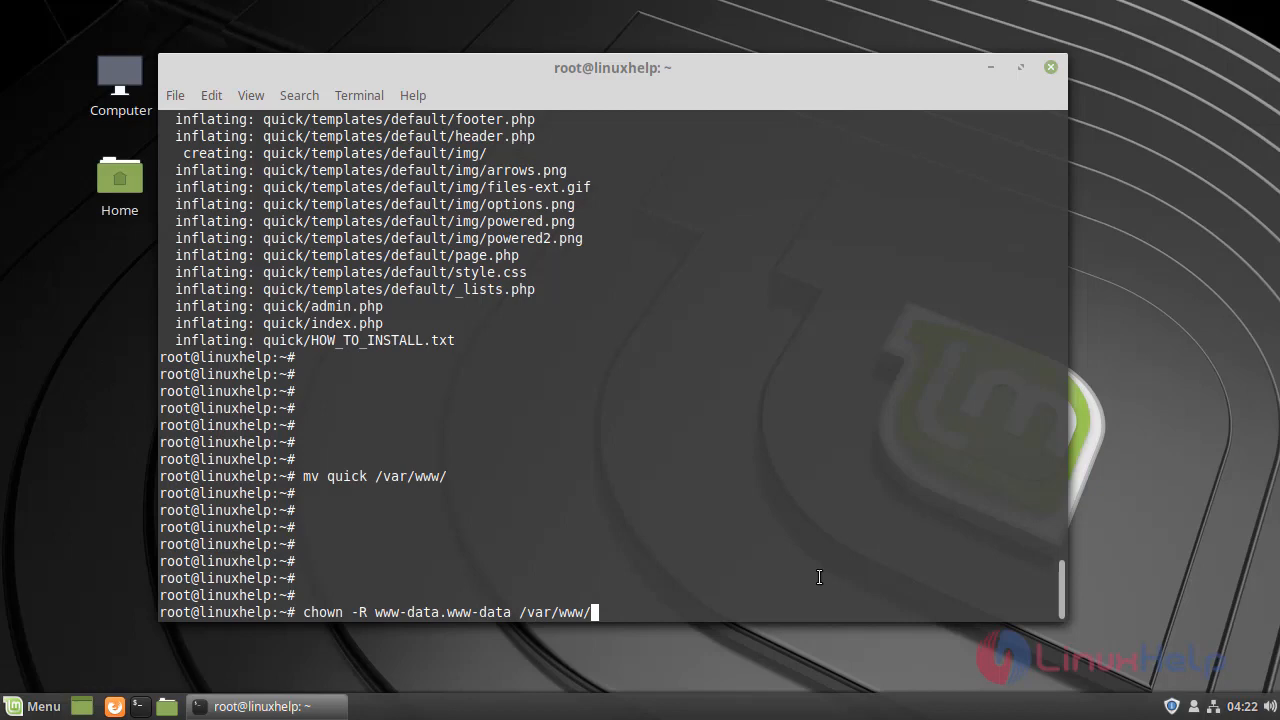
{"action": "type", "text": "quick"}
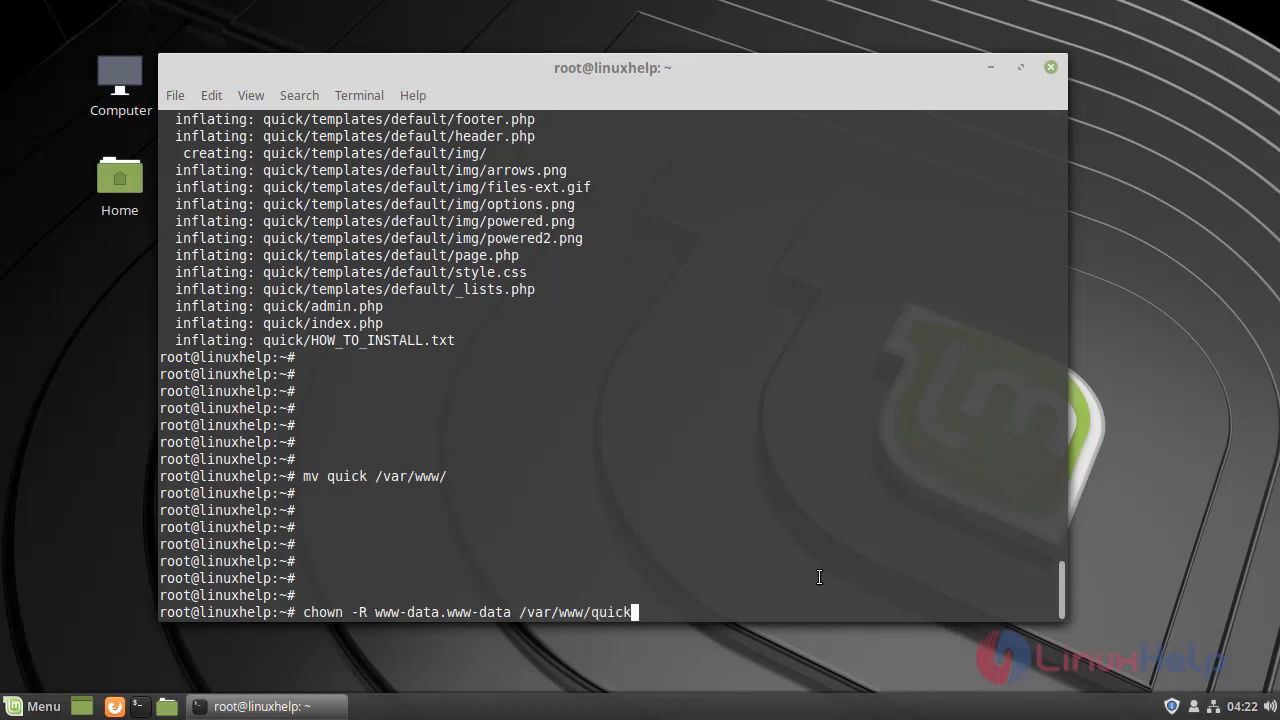
{"action": "key", "text": "Return"}
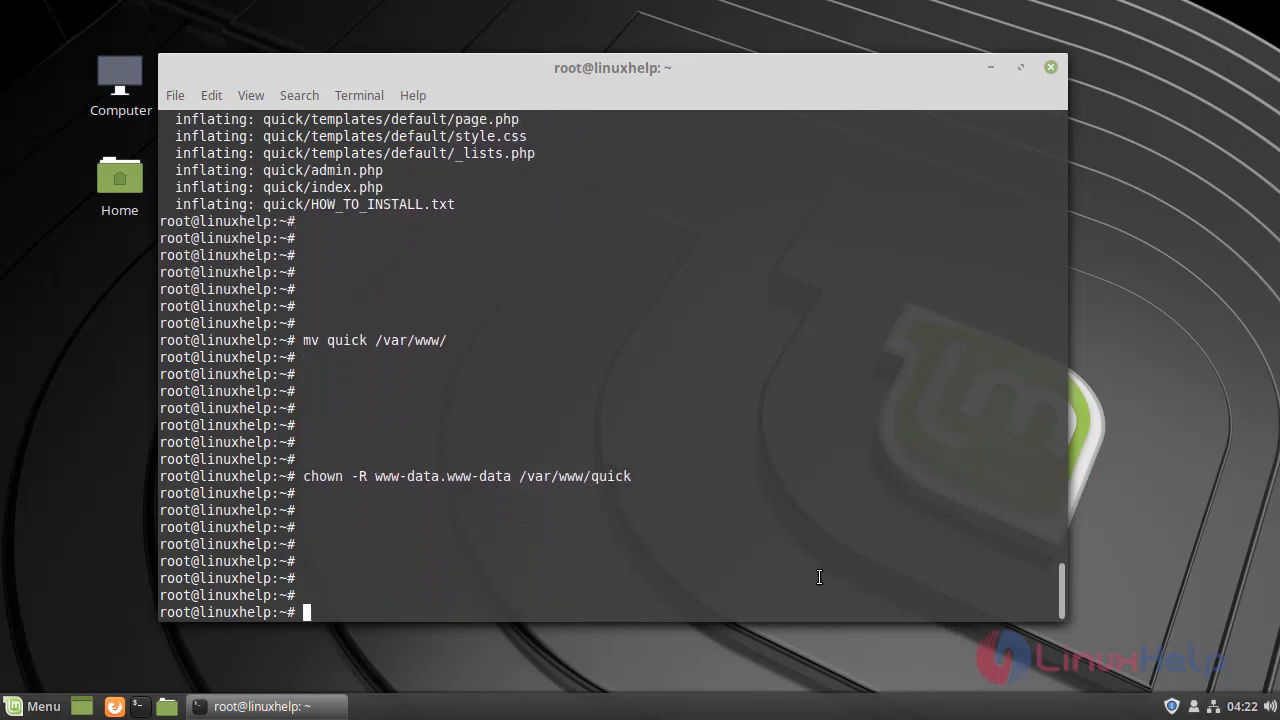
- Apply 755 permissions recursively to /var/www/quick
{"action": "type", "text": "c"}
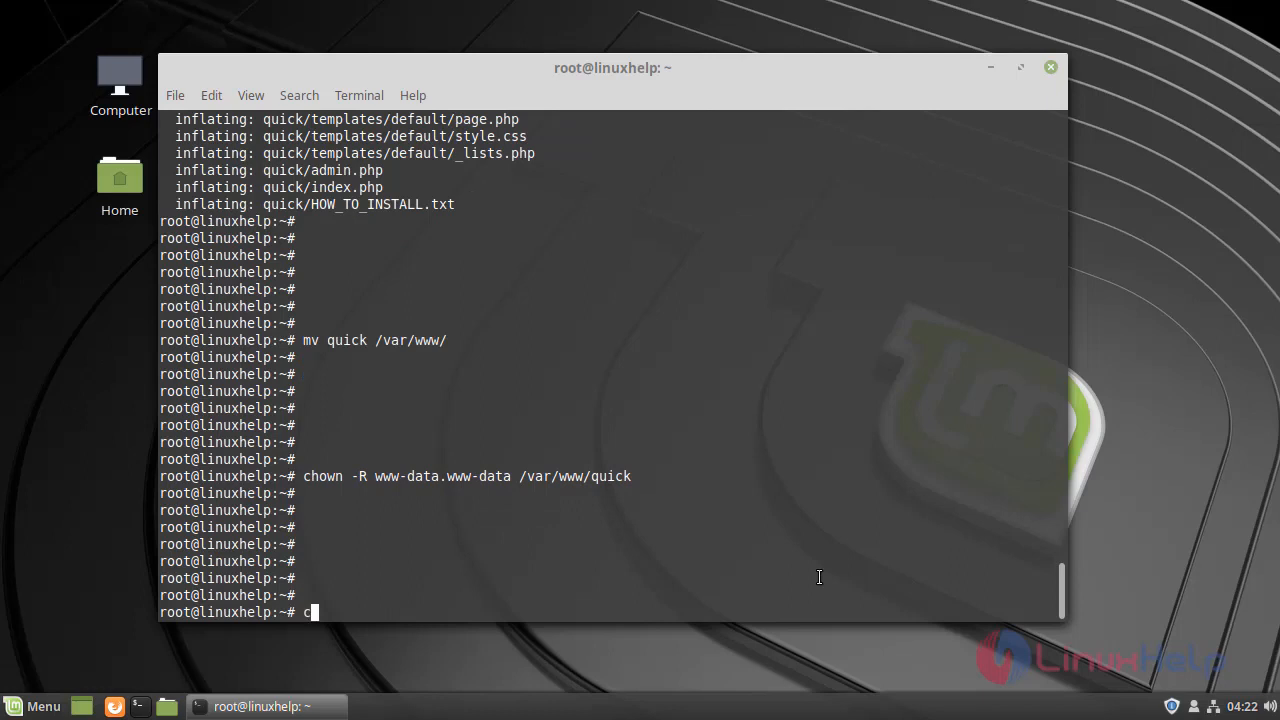
{"action": "type", "text": "hmod -R 7"}
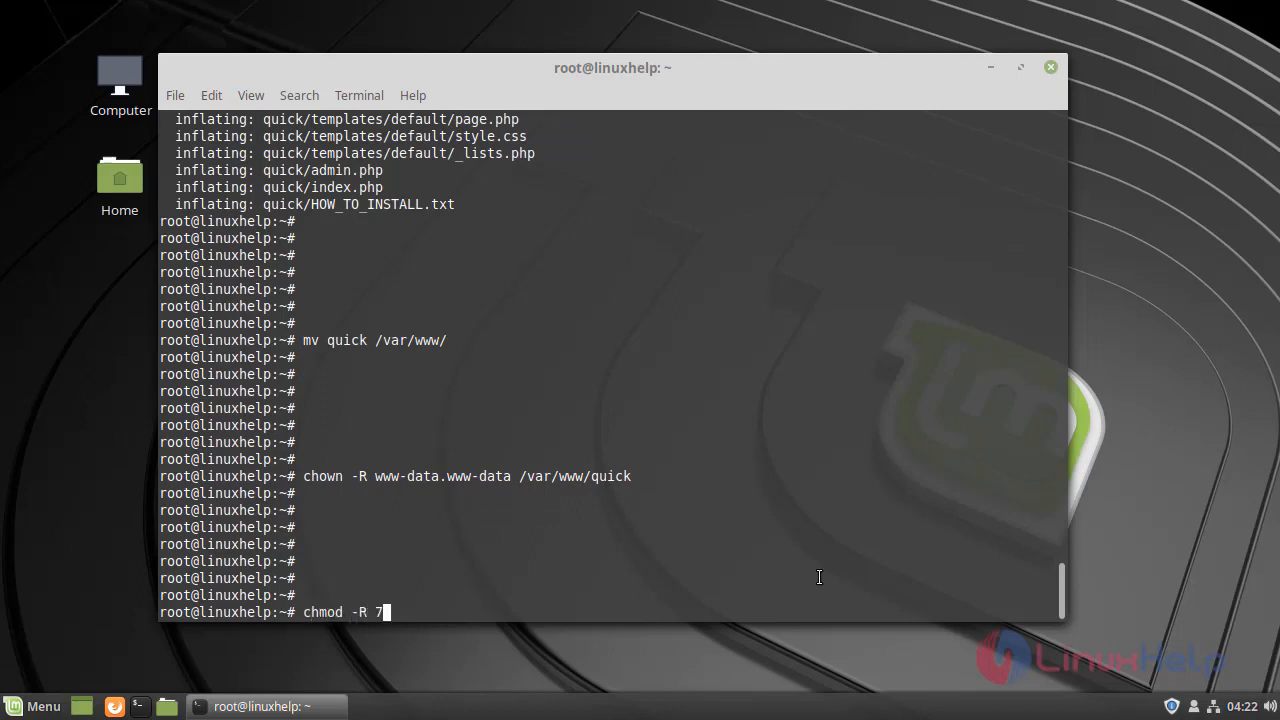
{"action": "type", "text": "55 /var/w"}
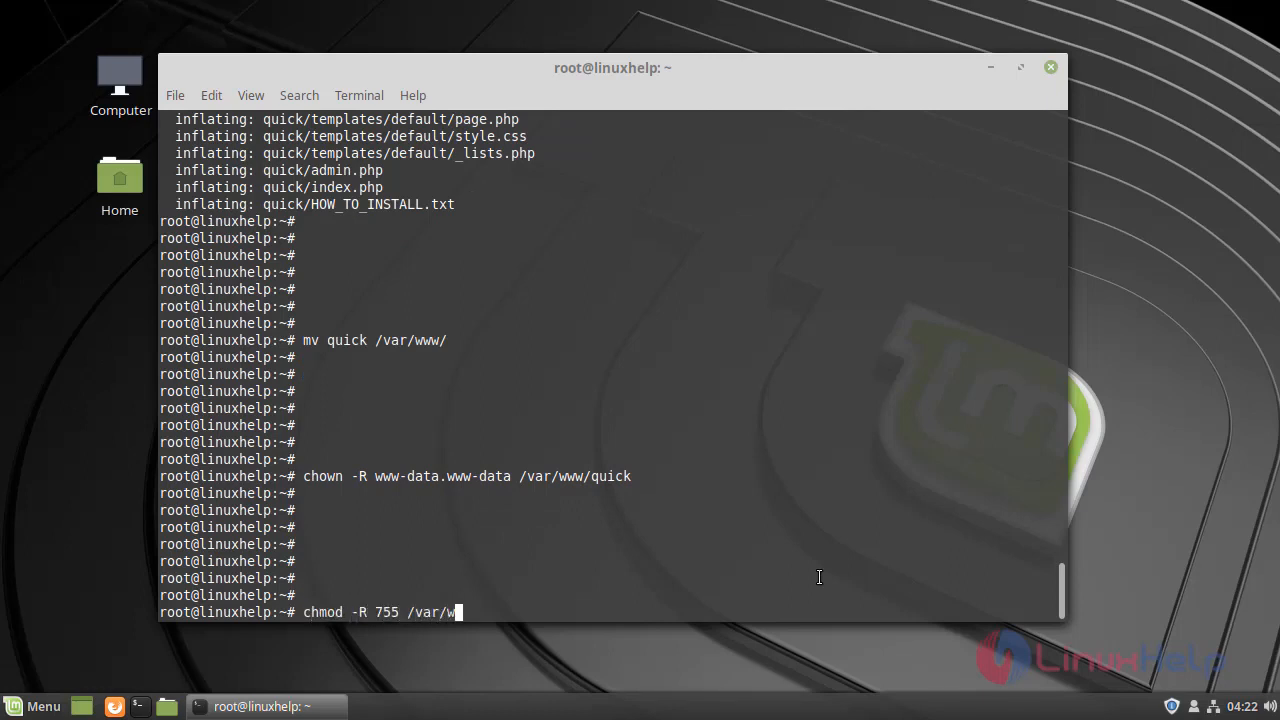
{"action": "type", "text": "ww/quick"}
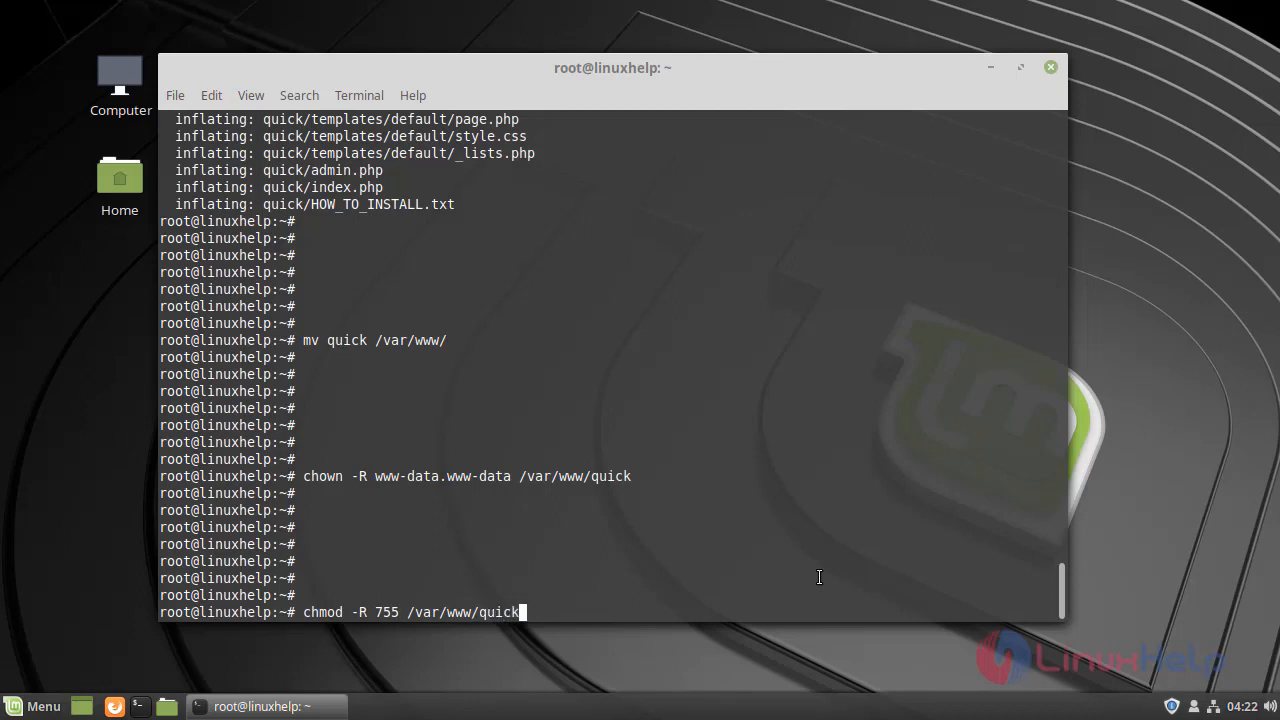
{"action": "key", "text": "Return"}
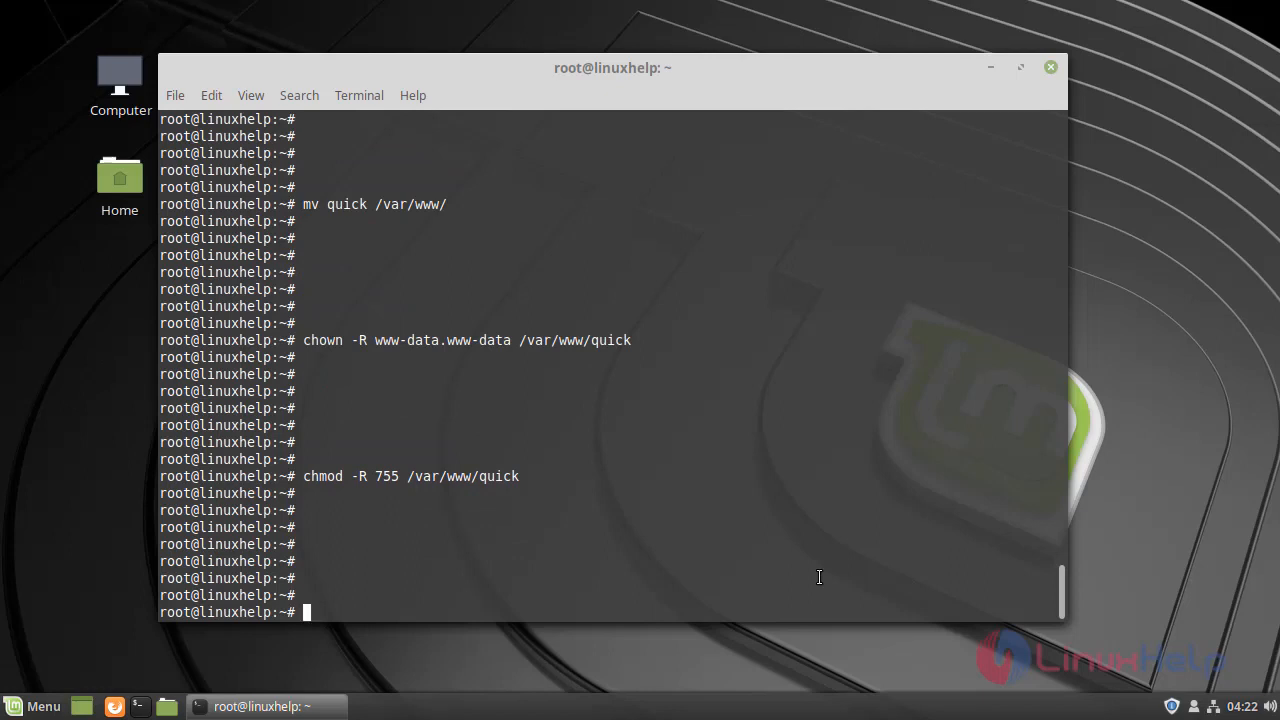
- Create /etc/apache2/sites-available/quick.conf in vim
{"action": "type", "text": "vim"}
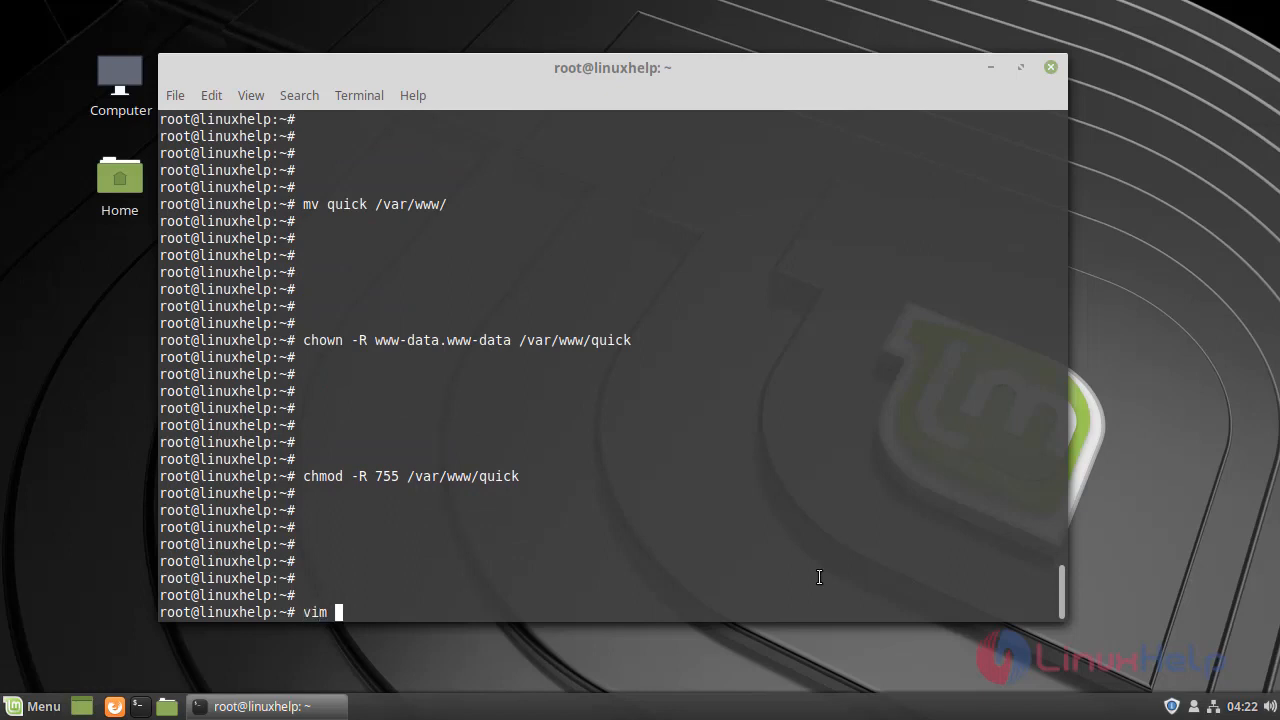
{"action": "type", "text": "/etc/apache"}
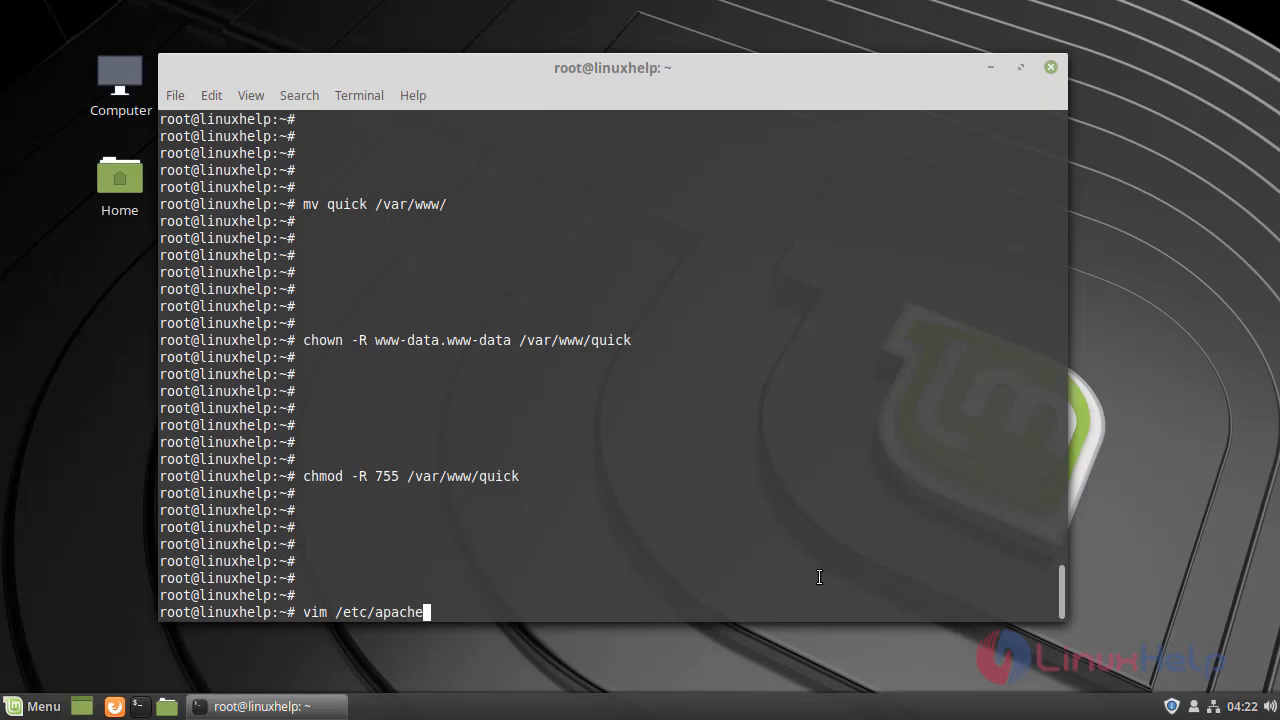
{"action": "type", "text": "2/site"}
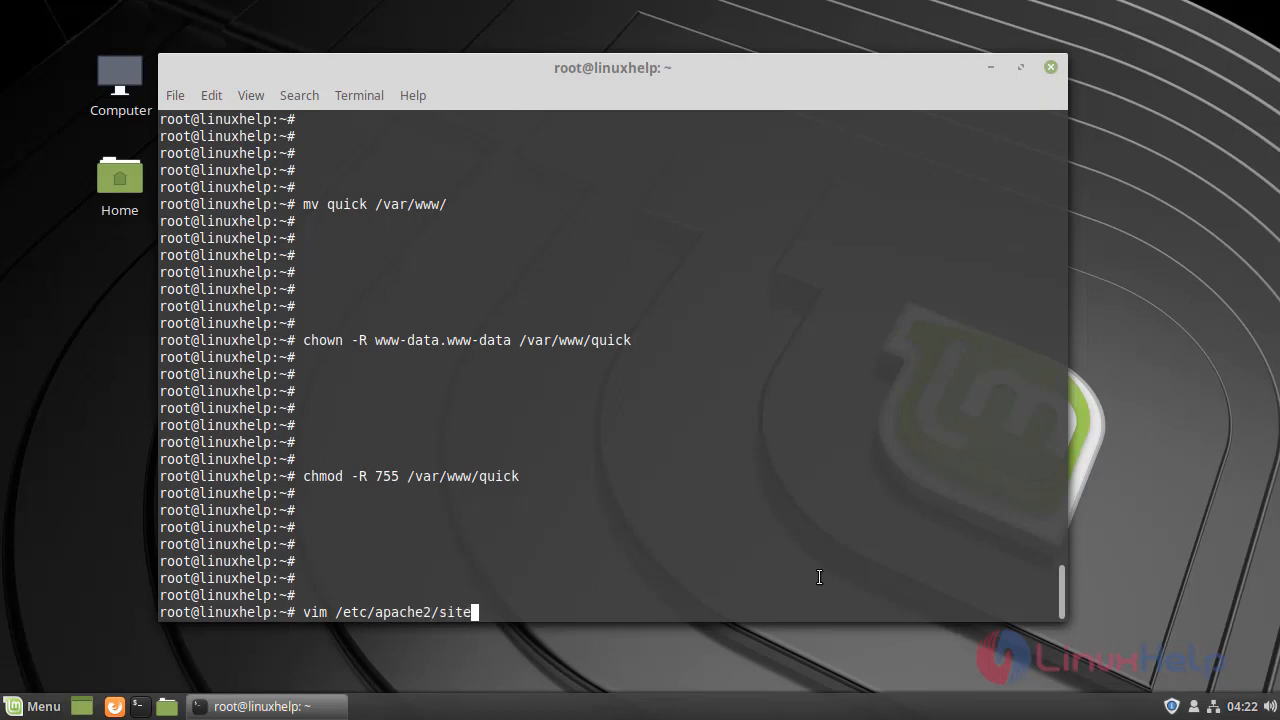
{"action": "type", "text": "s-available/"}
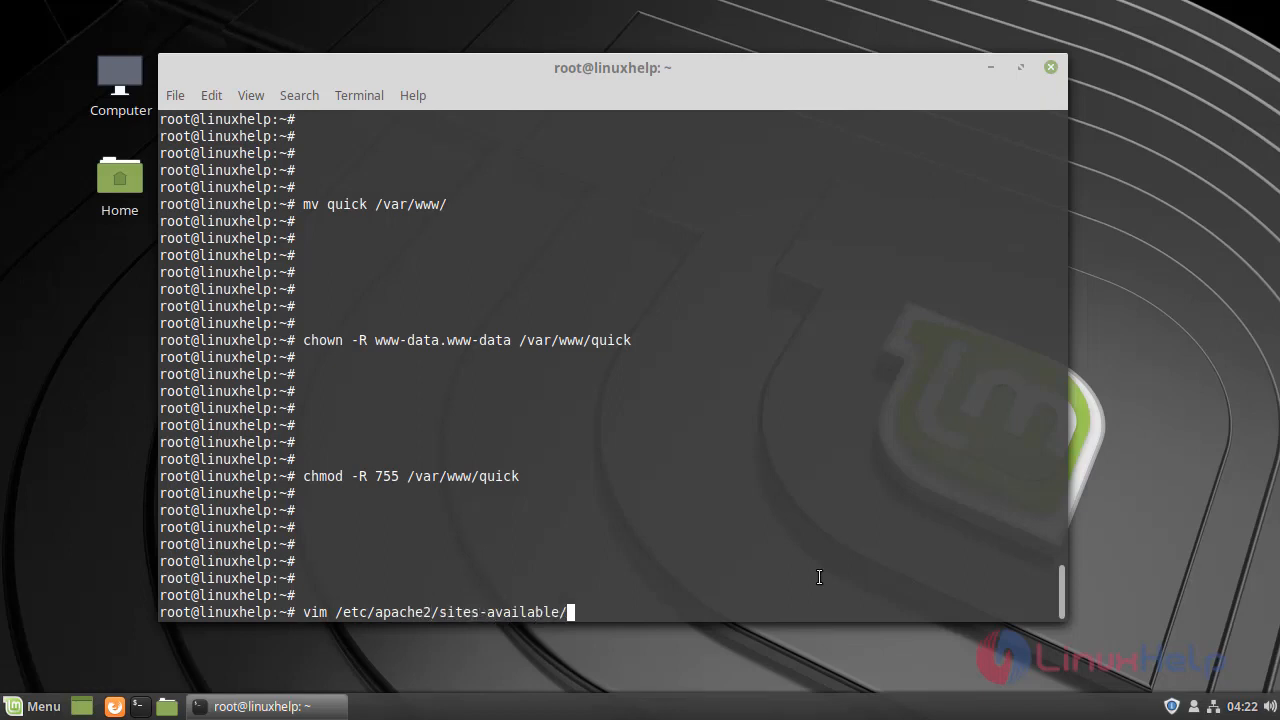
{"action": "type", "text": "quick"}
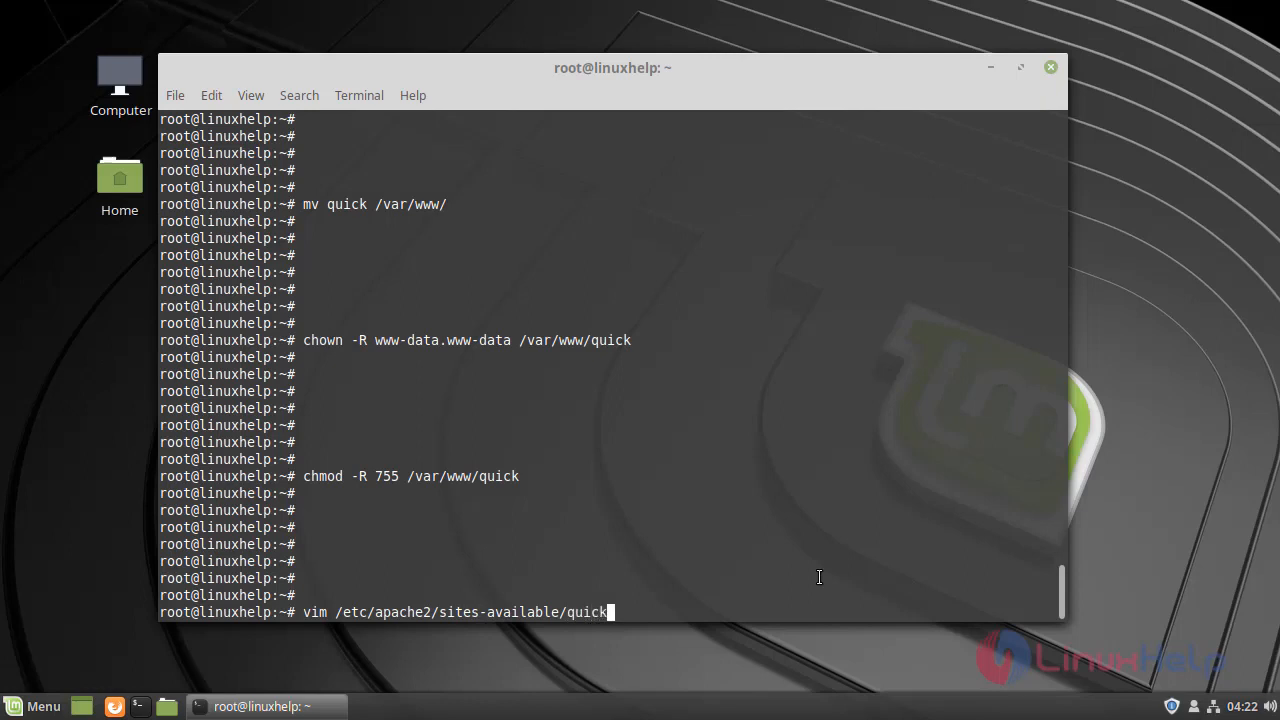
{"action": "key", "text": "Return"}
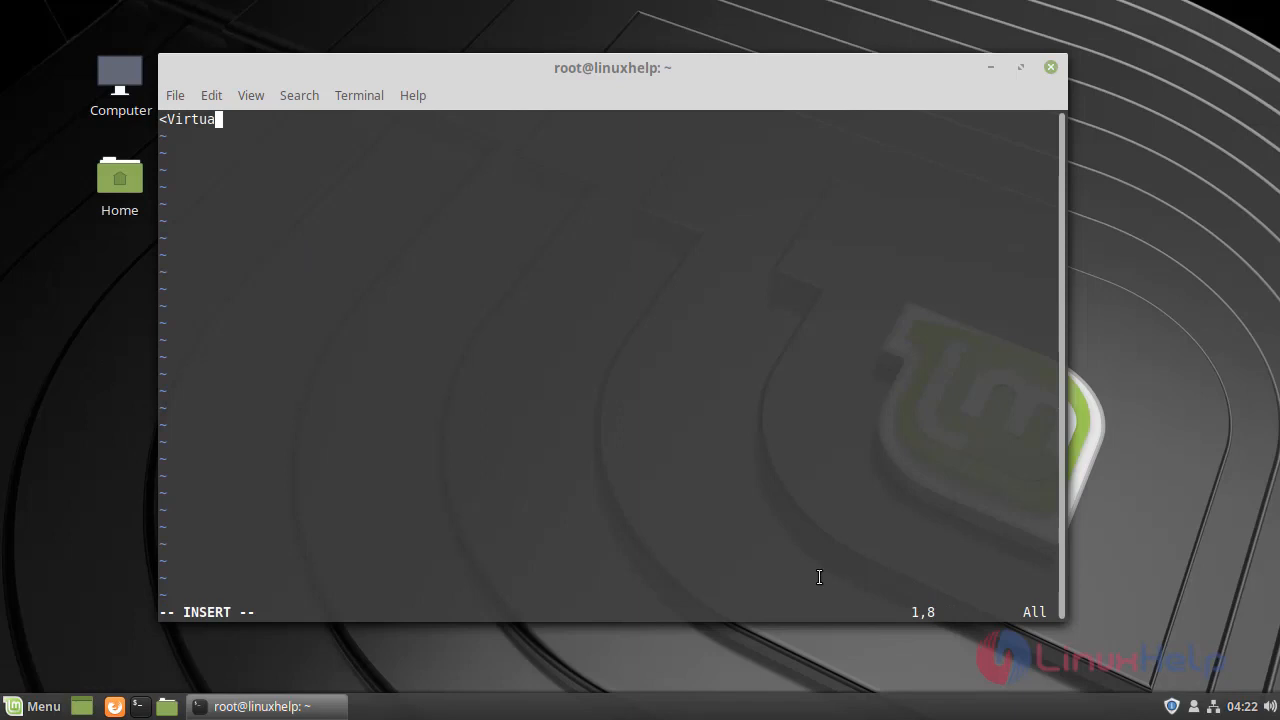
{"action": "type", "text": "lhost *"}
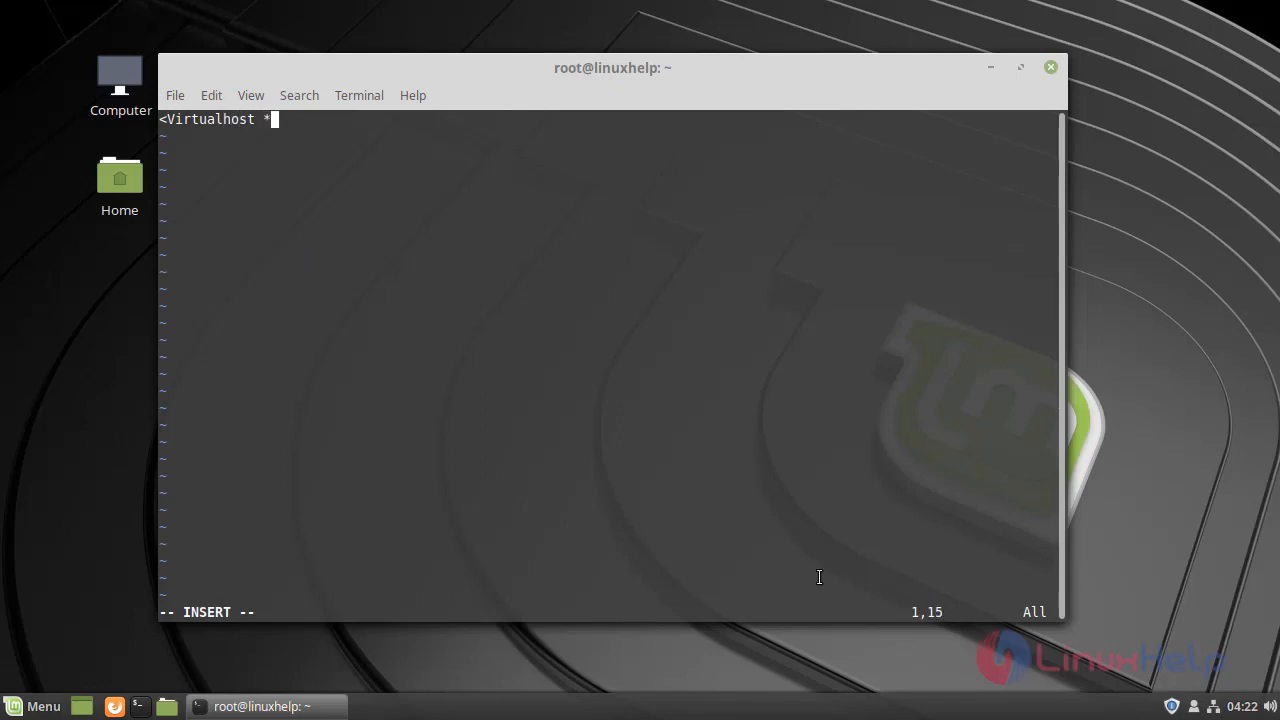
{"action": "type", "text": ":80>"}
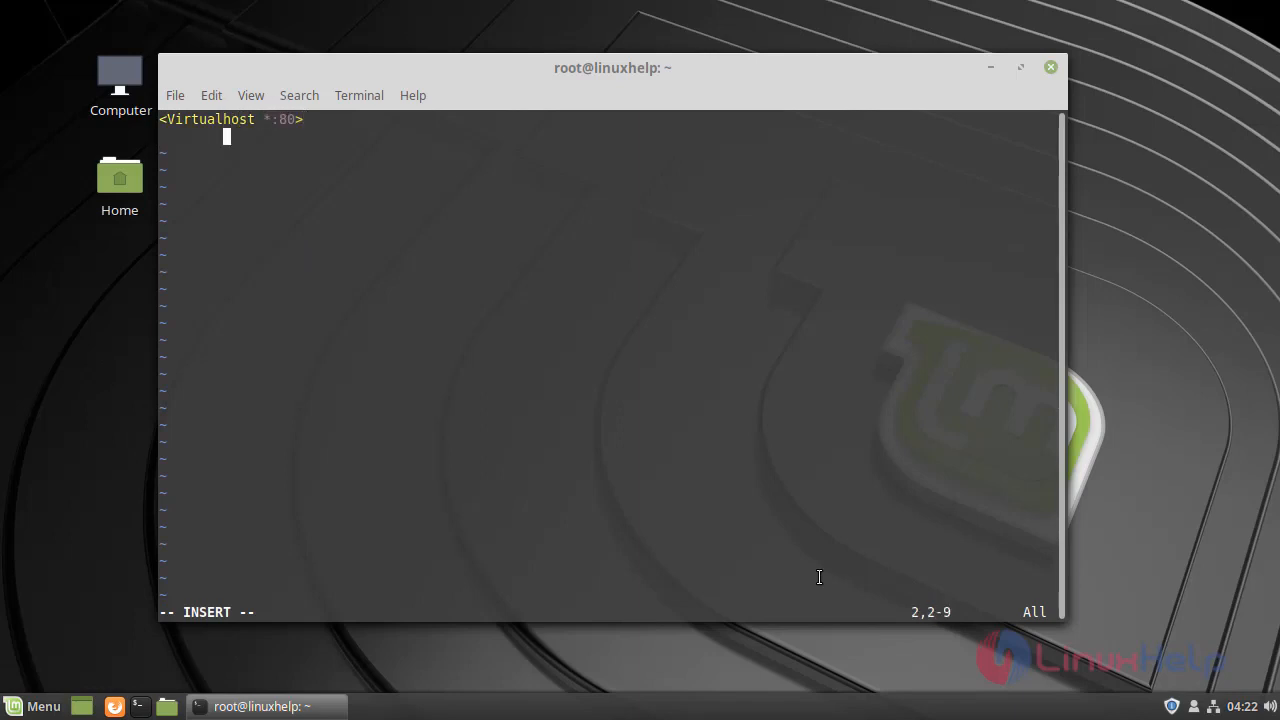
{"action": "type", "text": "Server"}
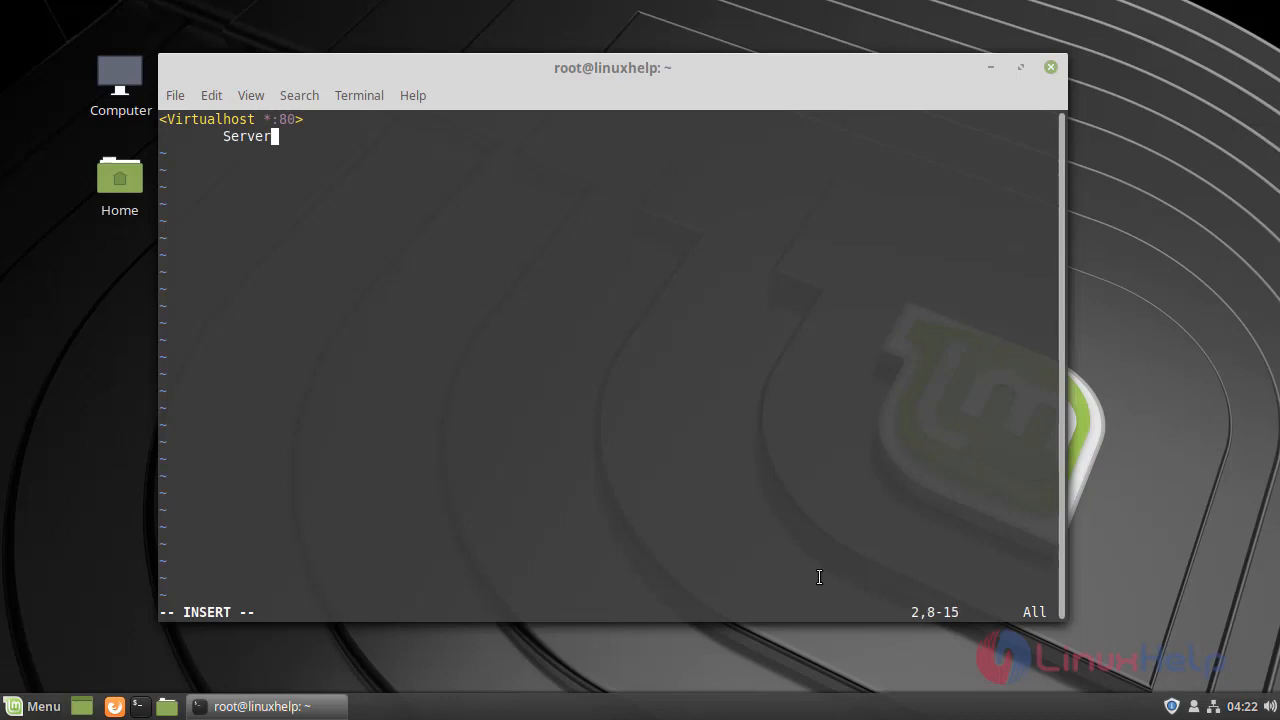
{"action": "type", "text": "name www."}
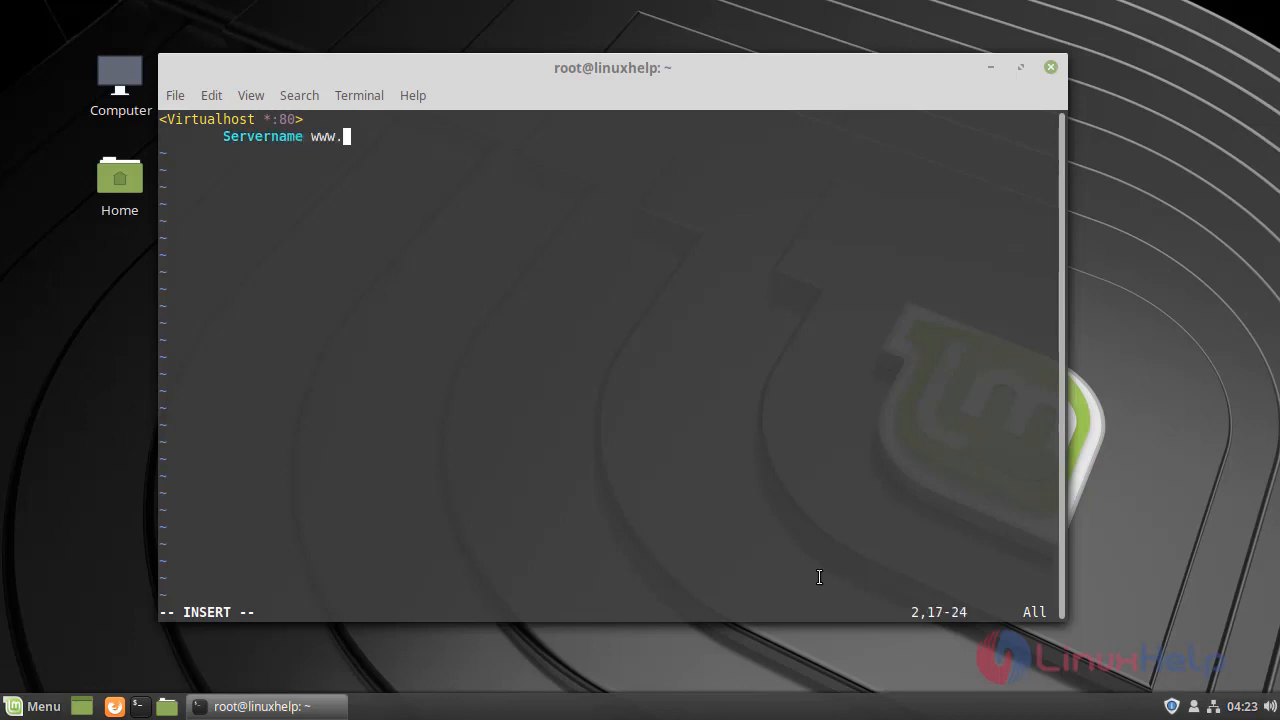
{"action": "type", "text": "linuxhelp1.com"}
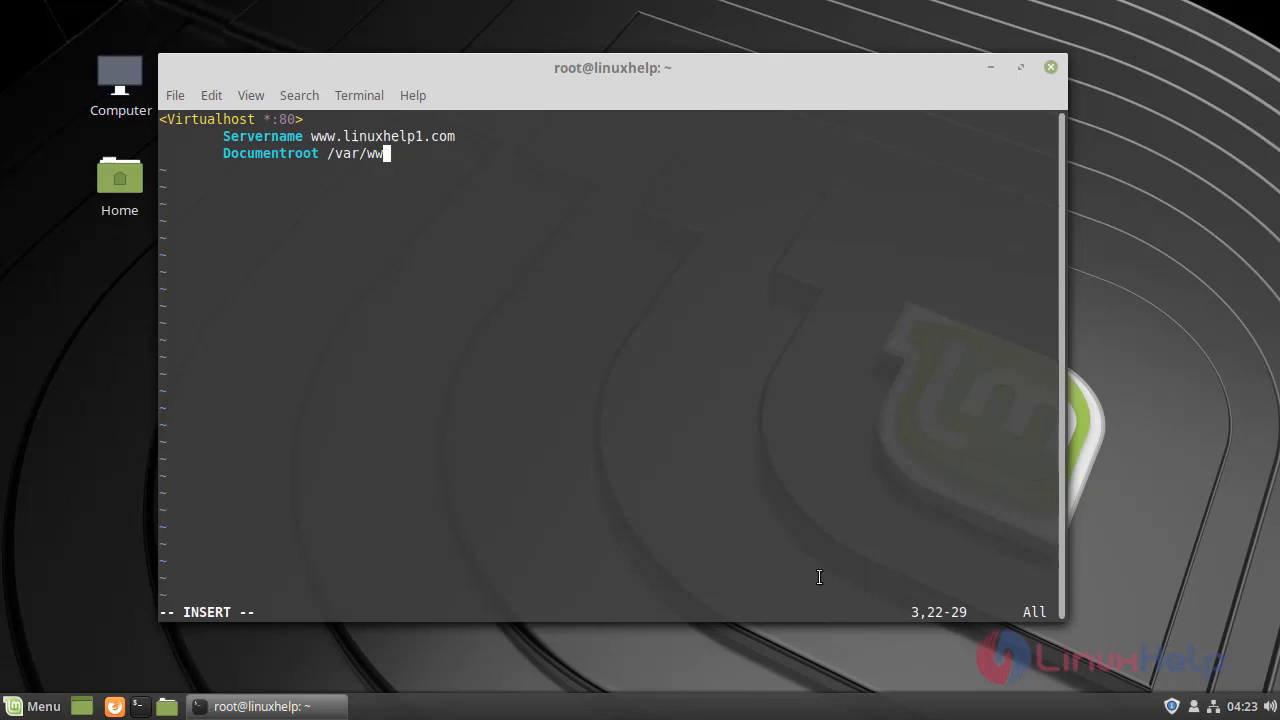
{"action": "type", "text": "w/quick"}
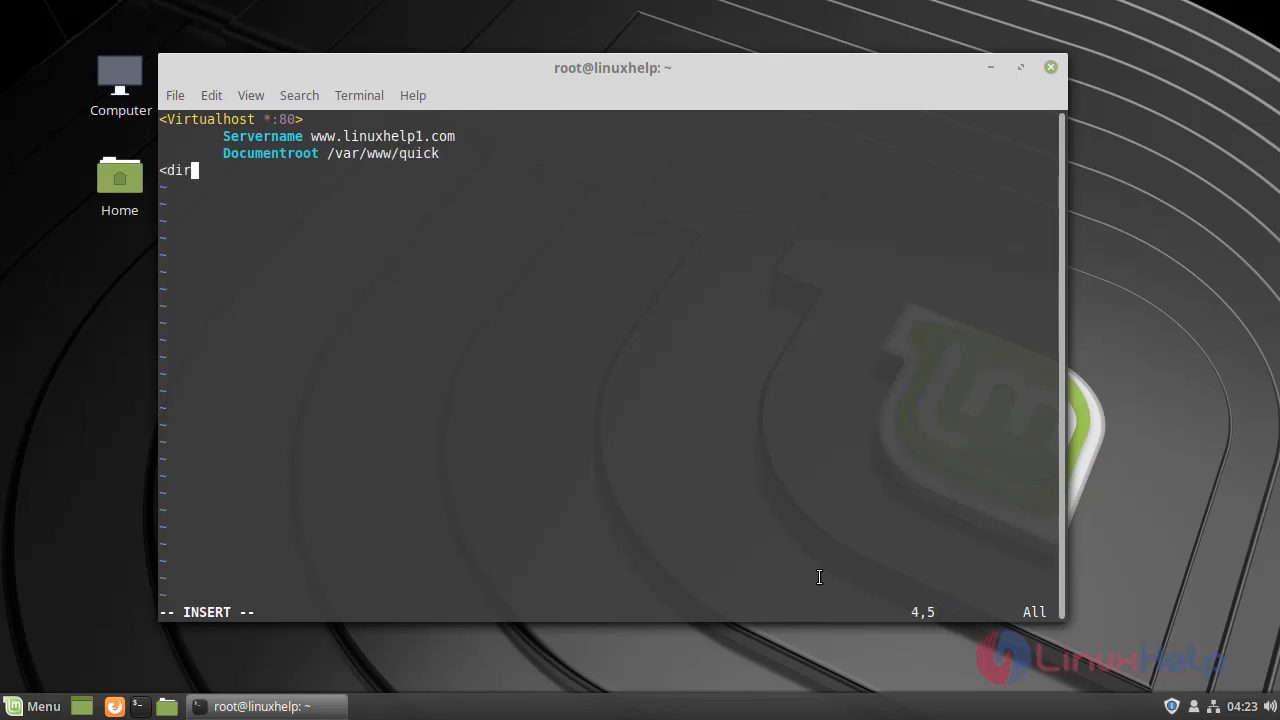
- Add a <directory /var/www/quick> section allowing overrides, then close the directory and virtualhost blocks
{"action": "type", "text": "ectory"}
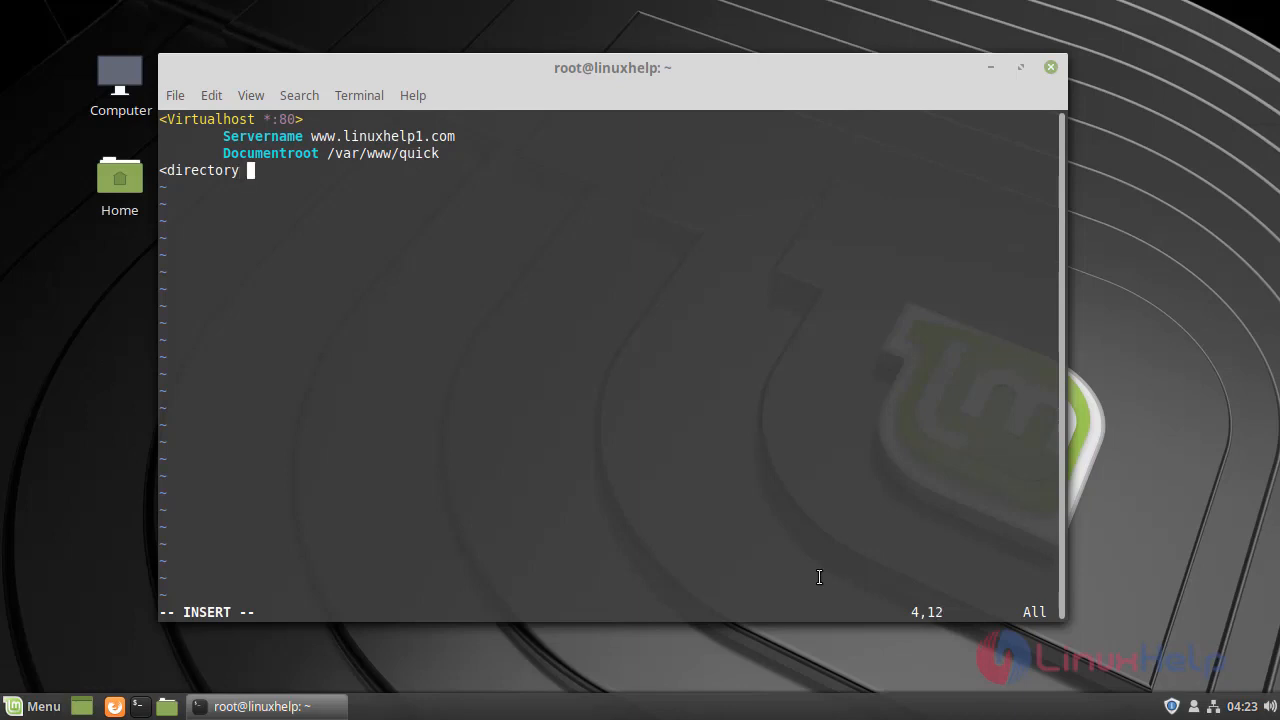
{"action": "type", "text": "/var/www"}
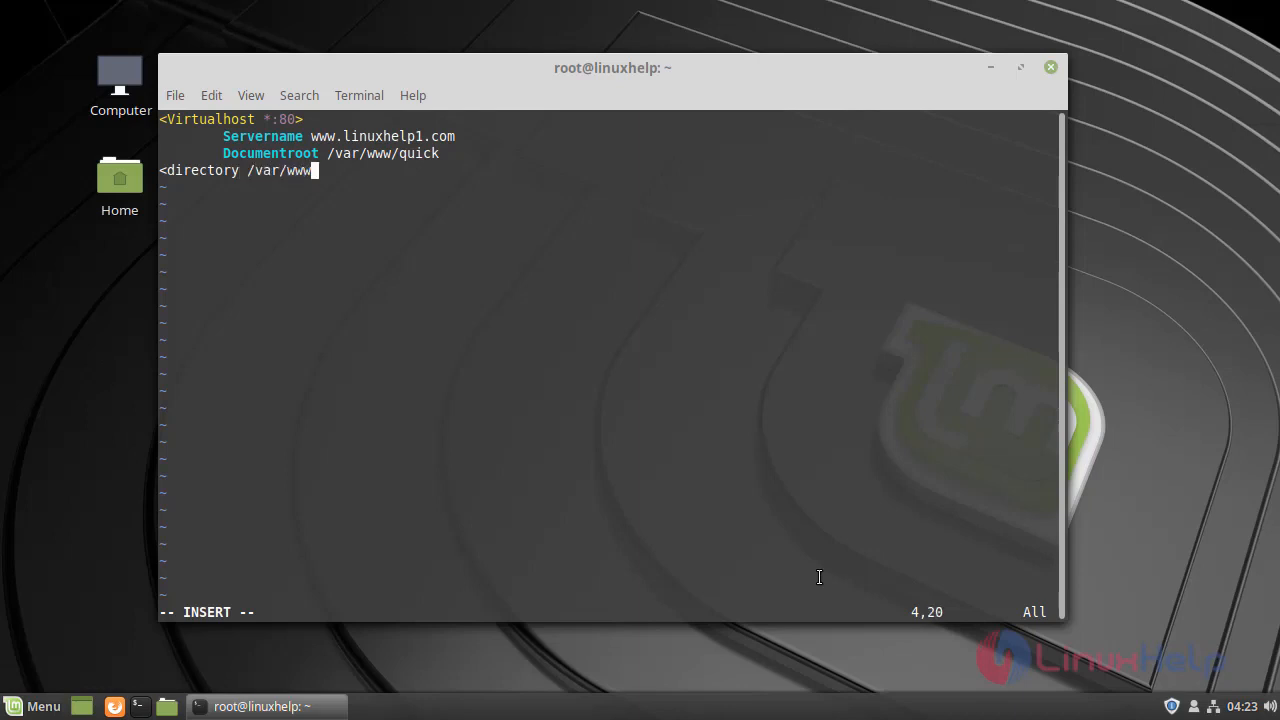
{"action": "type", "text": "/quick>"}
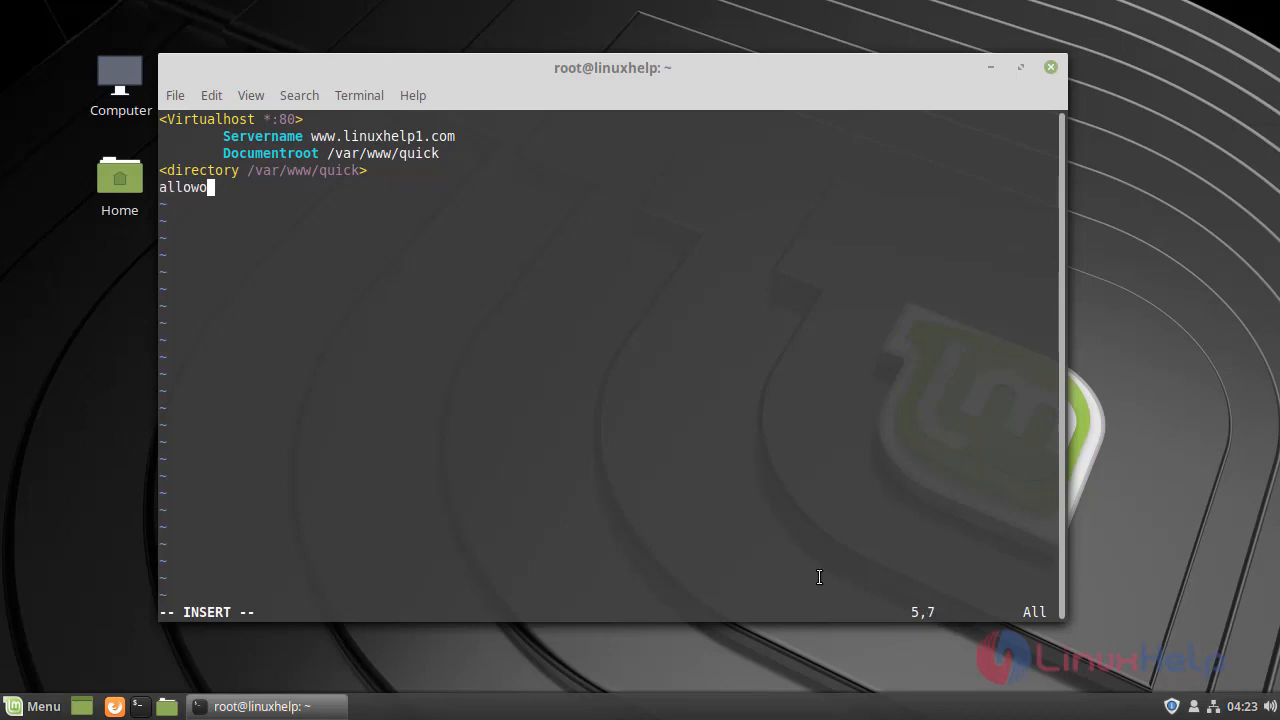
{"action": "type", "text": "verride all"}
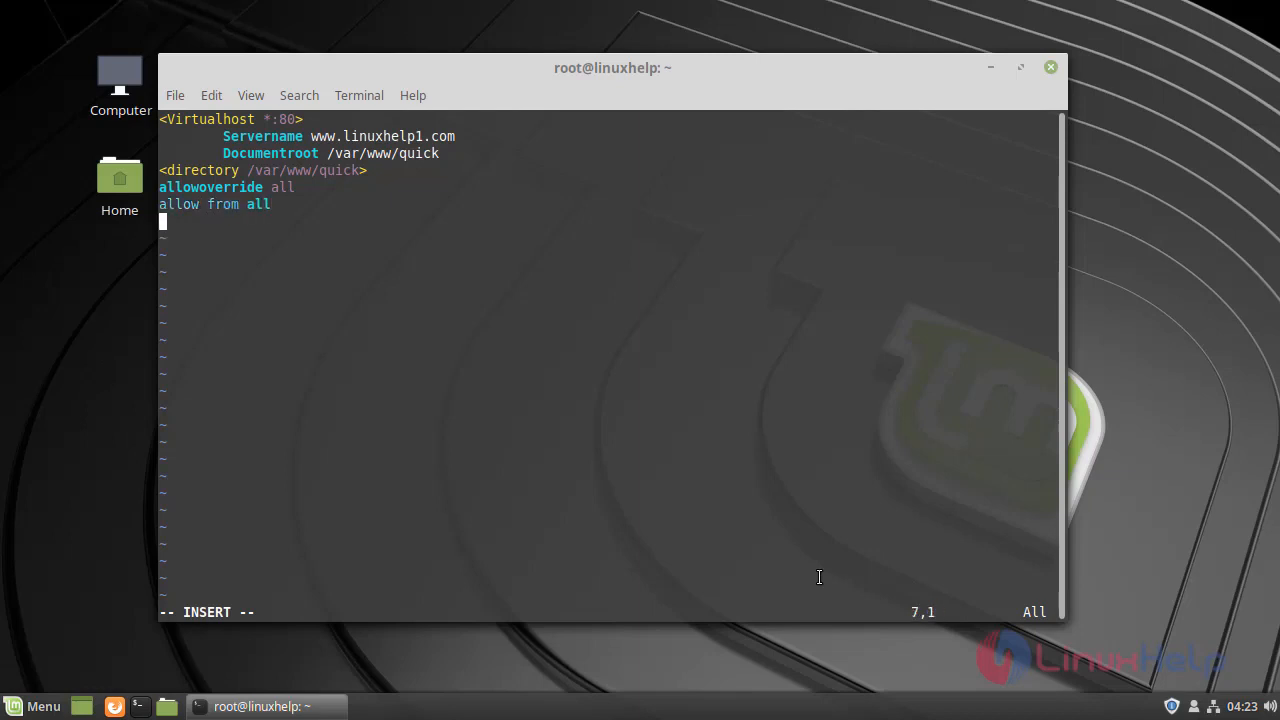
{"action": "type", "text": "</di"}
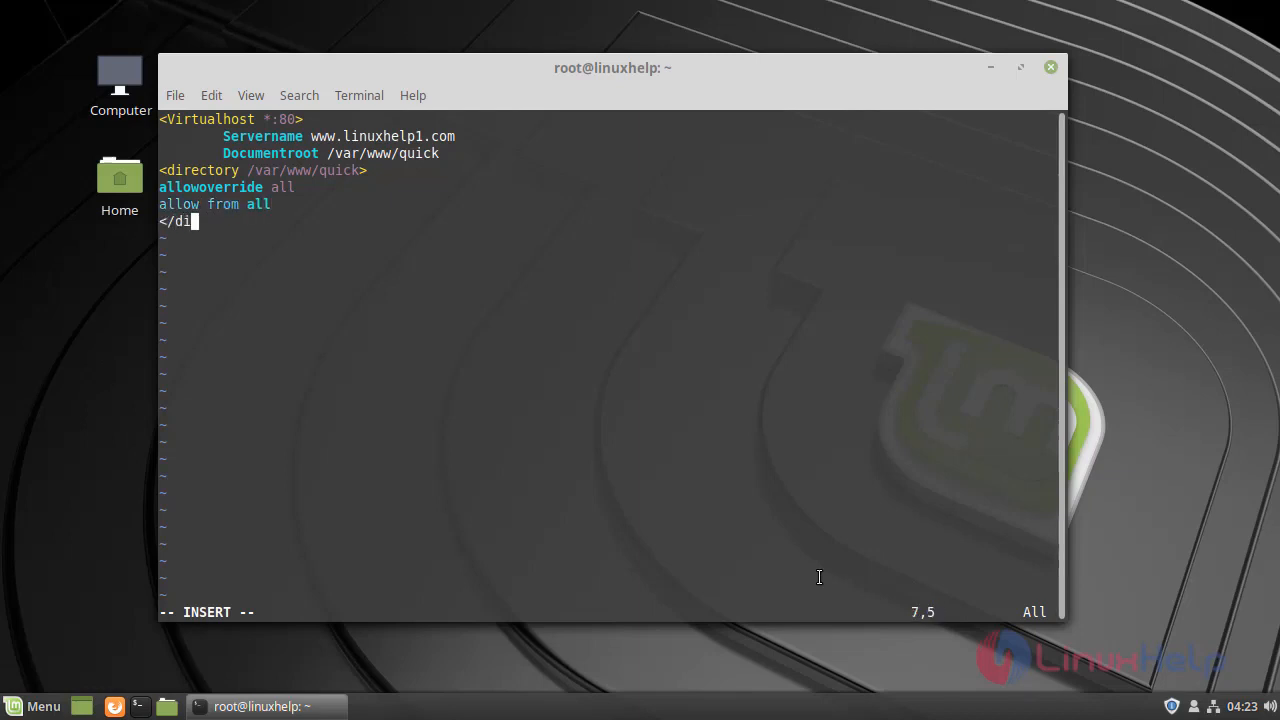
{"action": "type", "text": "rectory>"}
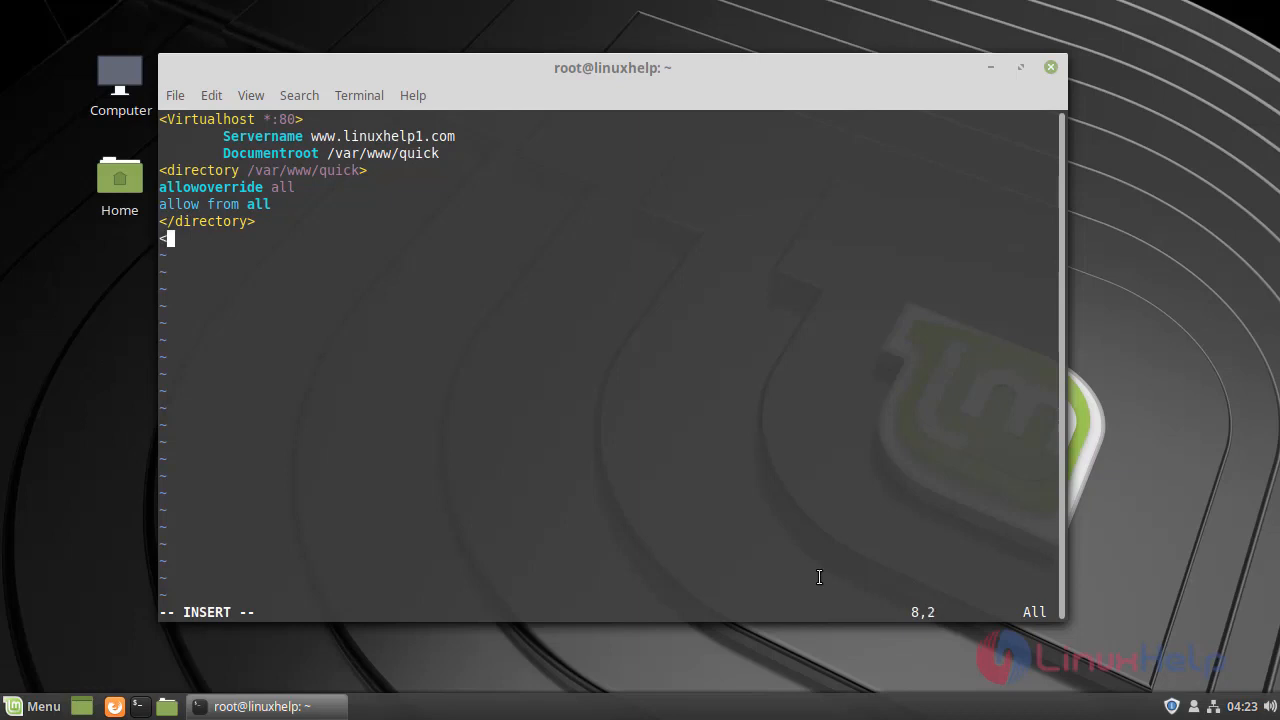
{"action": "type", "text": "</virtualh"}
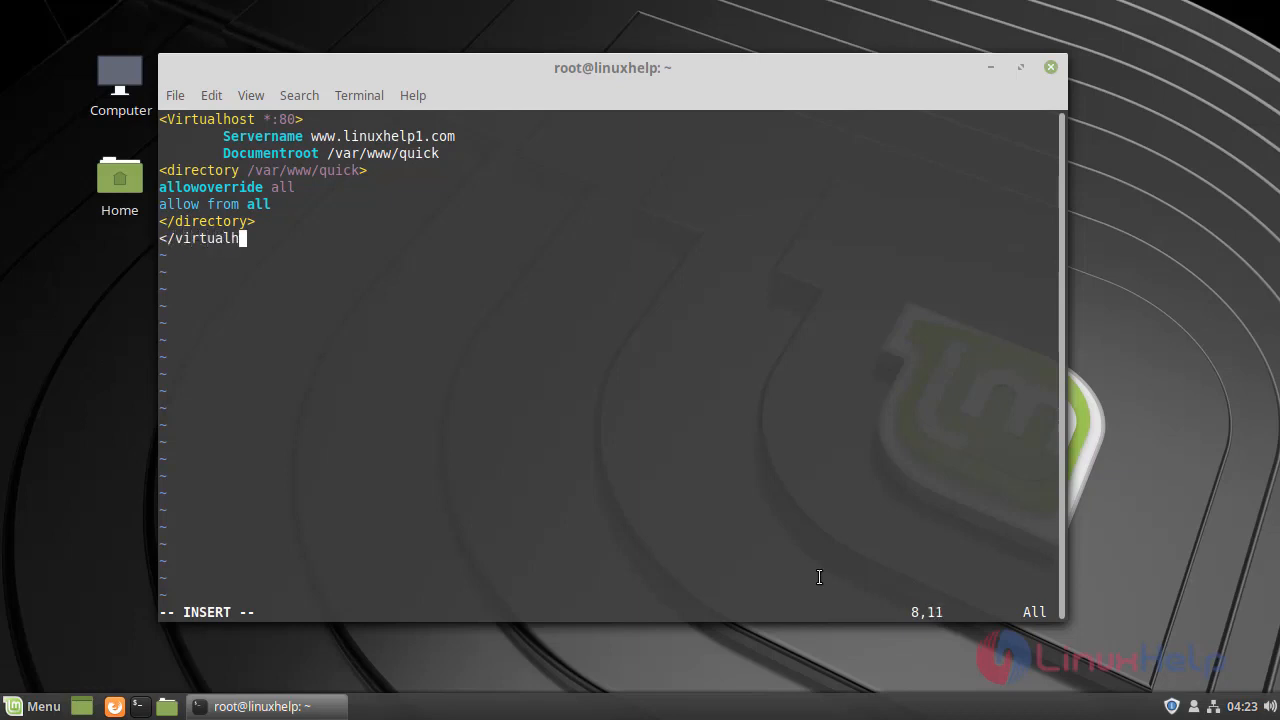
{"action": "type", "text": "ost"}
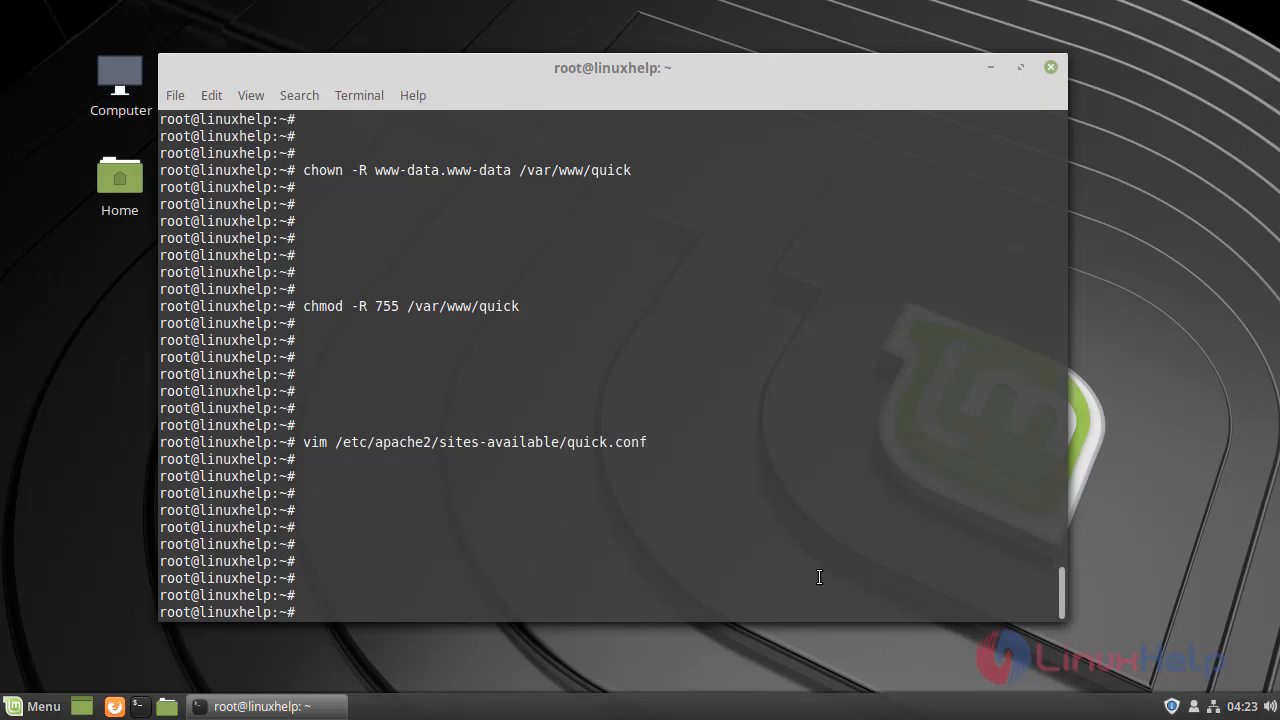
- Disable 000-default.conf with a2dissite and enable quick.conf with a2ensite
{"action": "type", "text": "a2dissite 000-"}
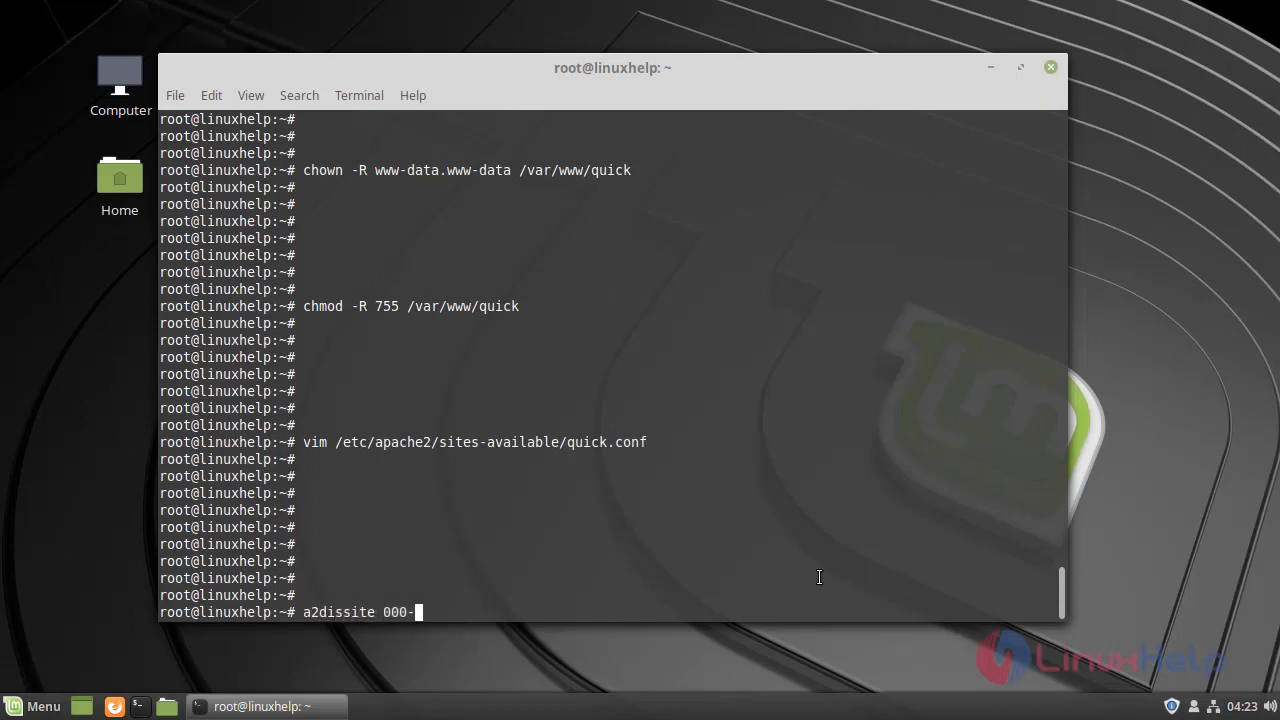
{"action": "type", "text": "default."}
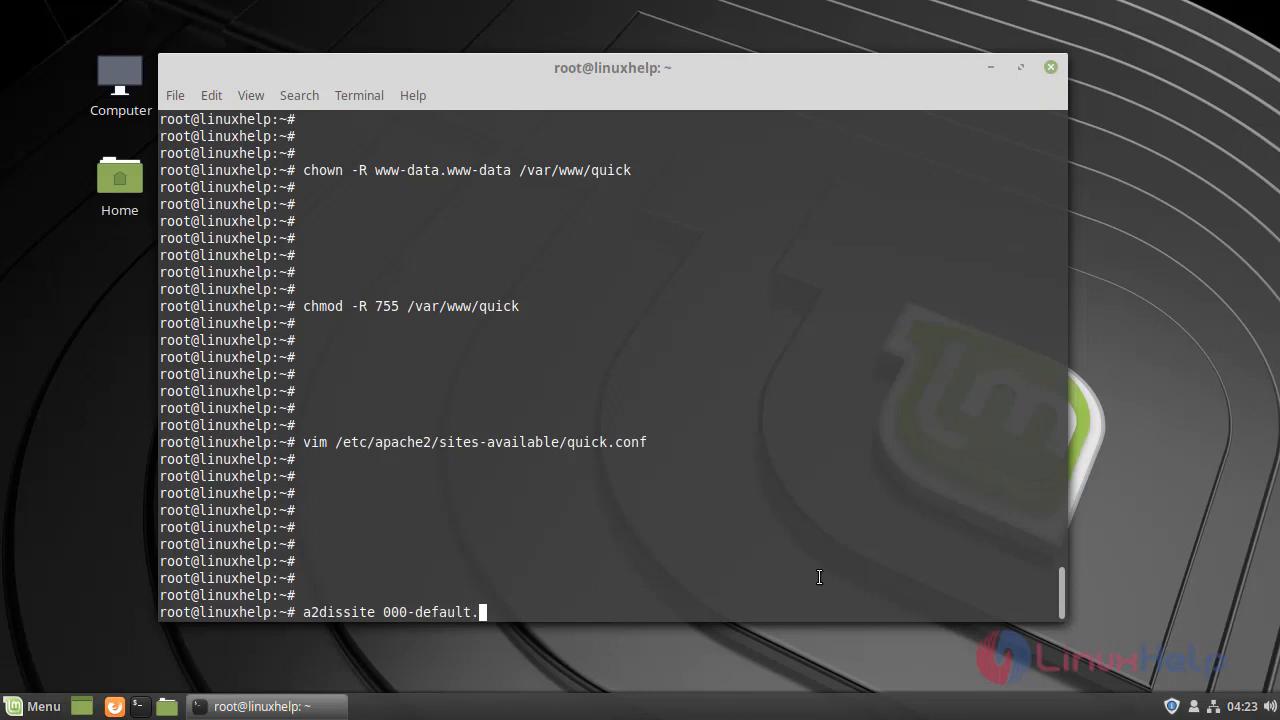
{"action": "key", "text": "Return"}
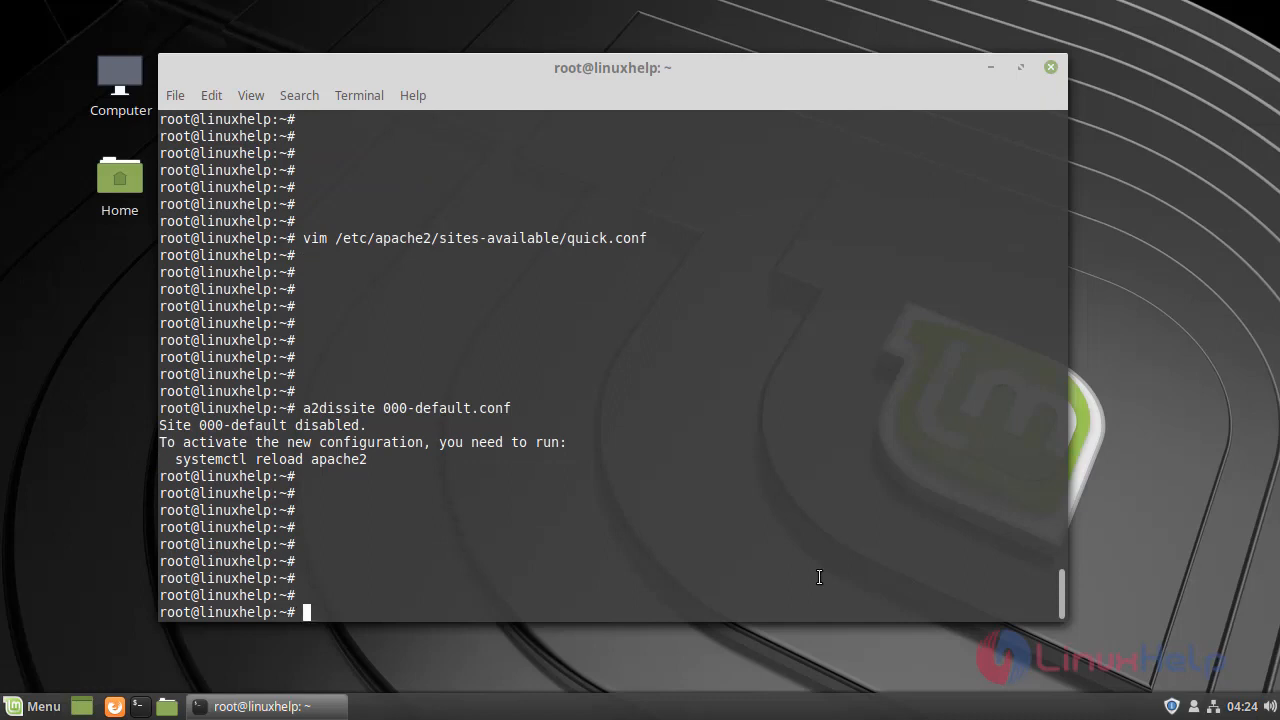
{"action": "type", "text": "a2ensite"}
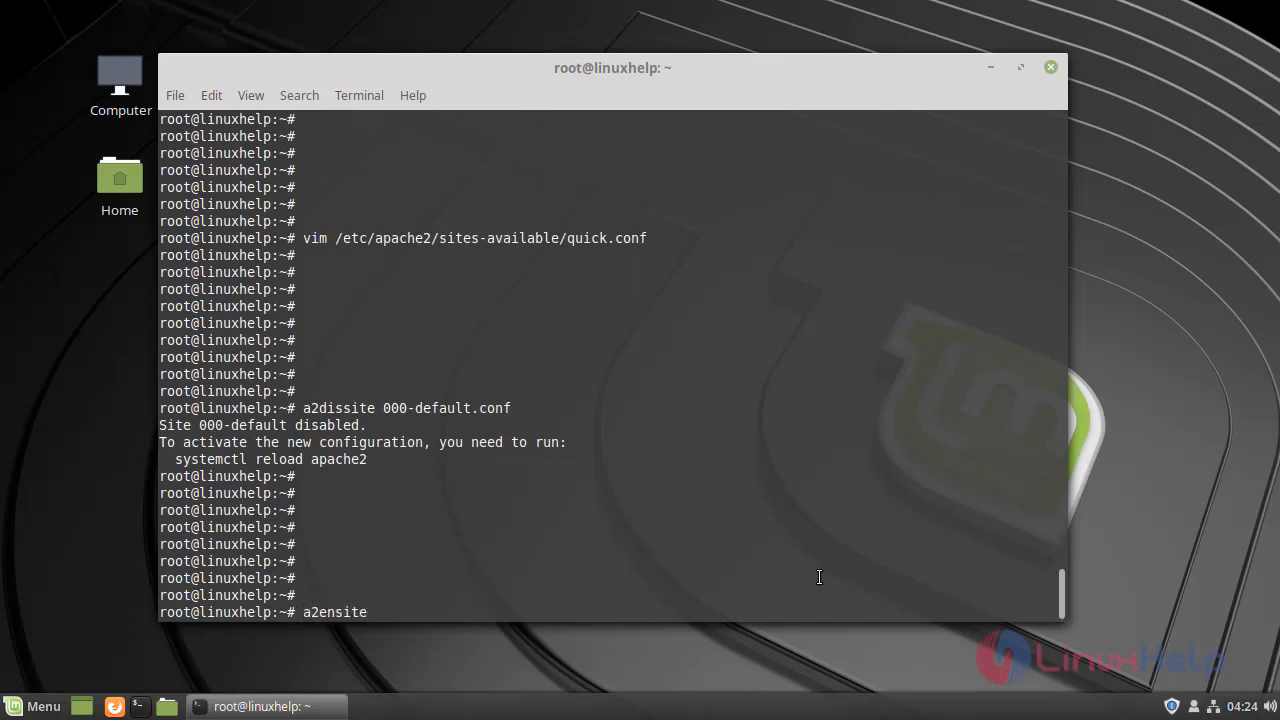
{"action": "type", "text": "quick.conf"}
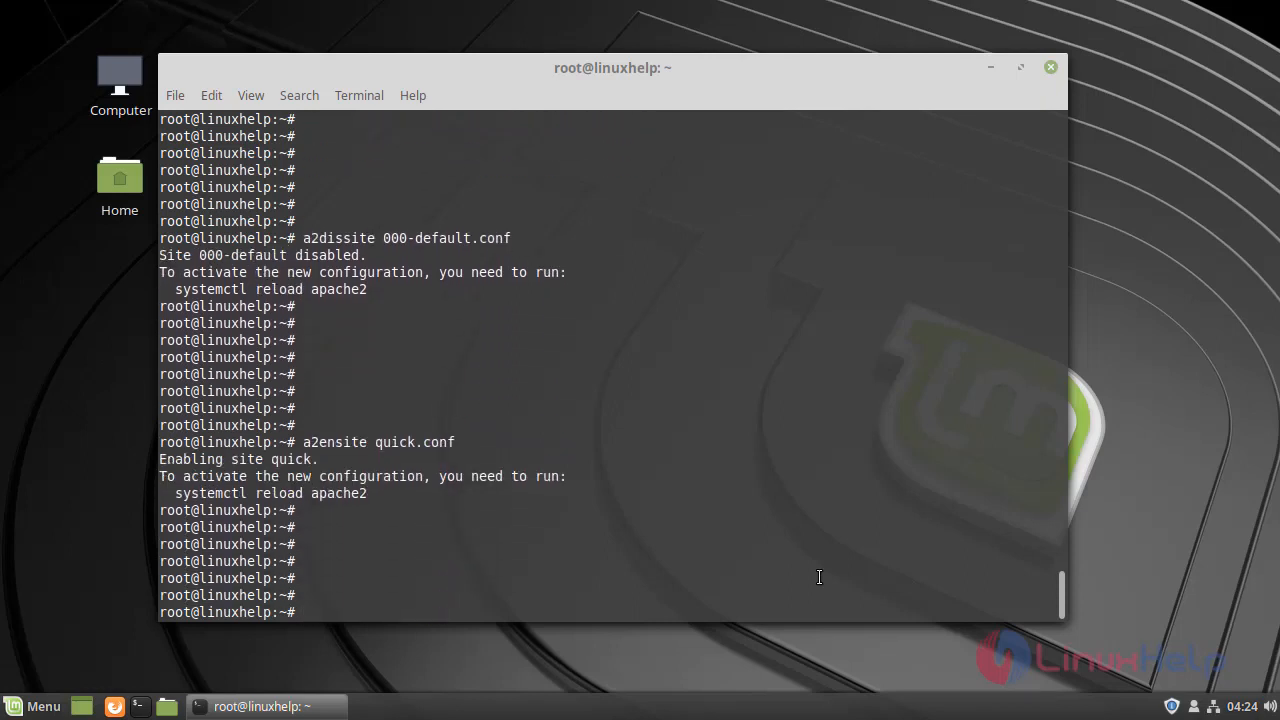
- Enable the rewrite module with a2enmod and restart apache2 via systemctl
{"action": "type", "text": "a2enmod"}
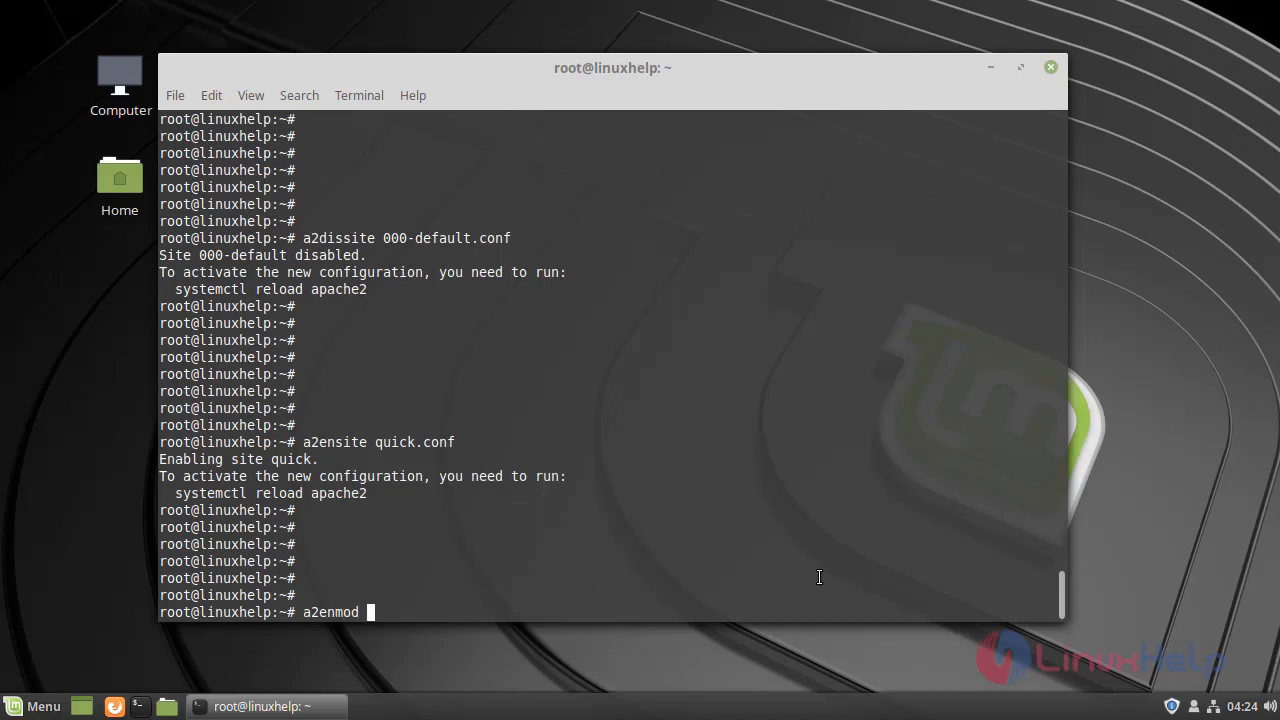
{"action": "type", "text": "rewrite"}
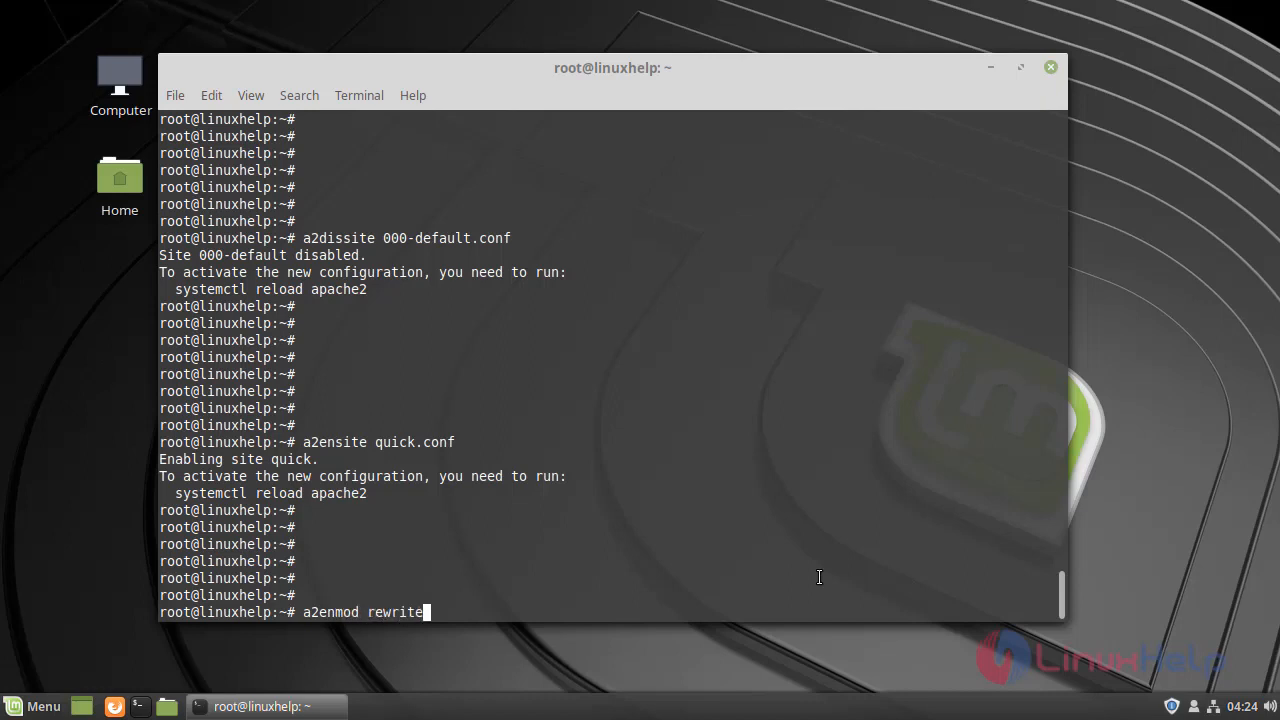
{"action": "key", "text": "Return"}
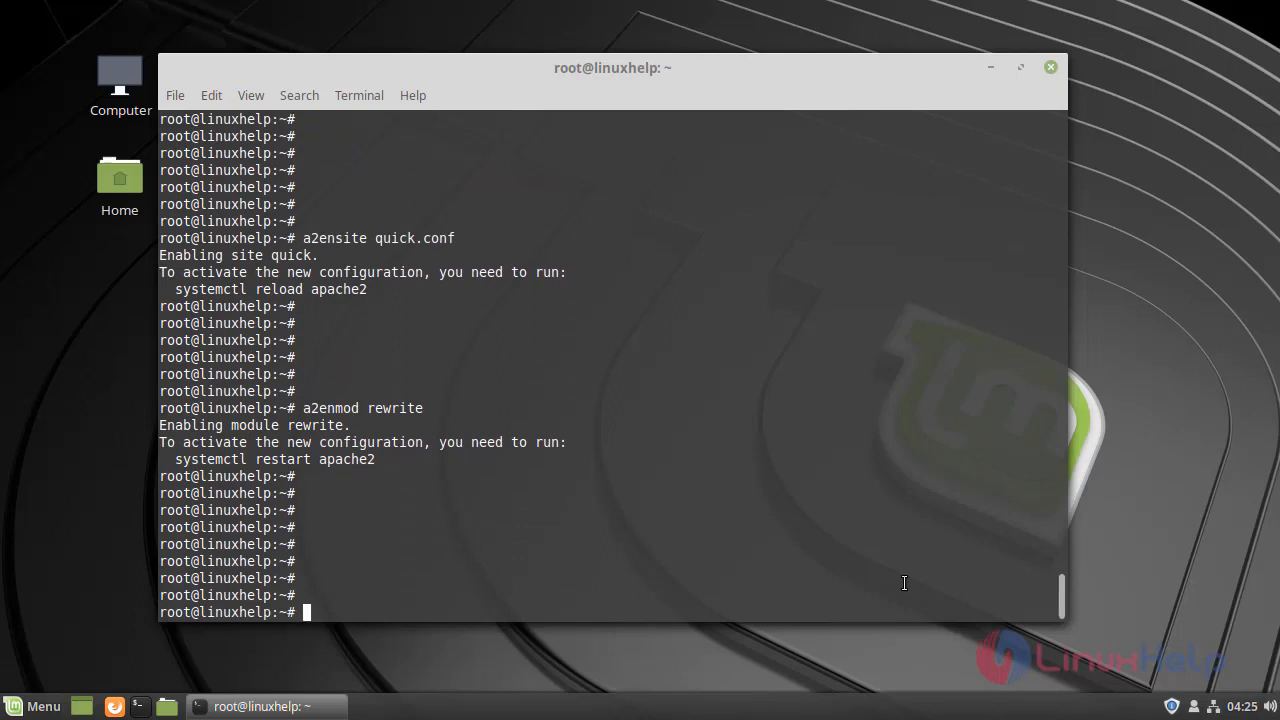
{"action": "type", "text": "systemc"}
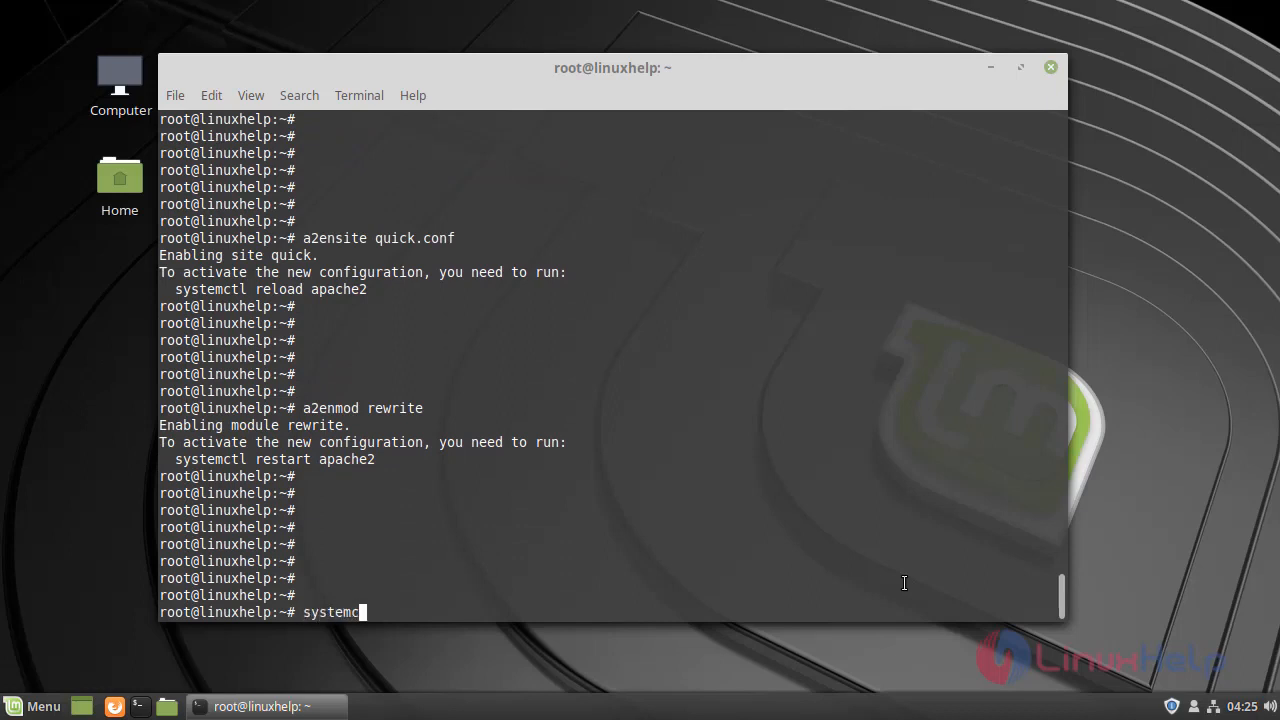
{"action": "type", "text": "tl restart"}
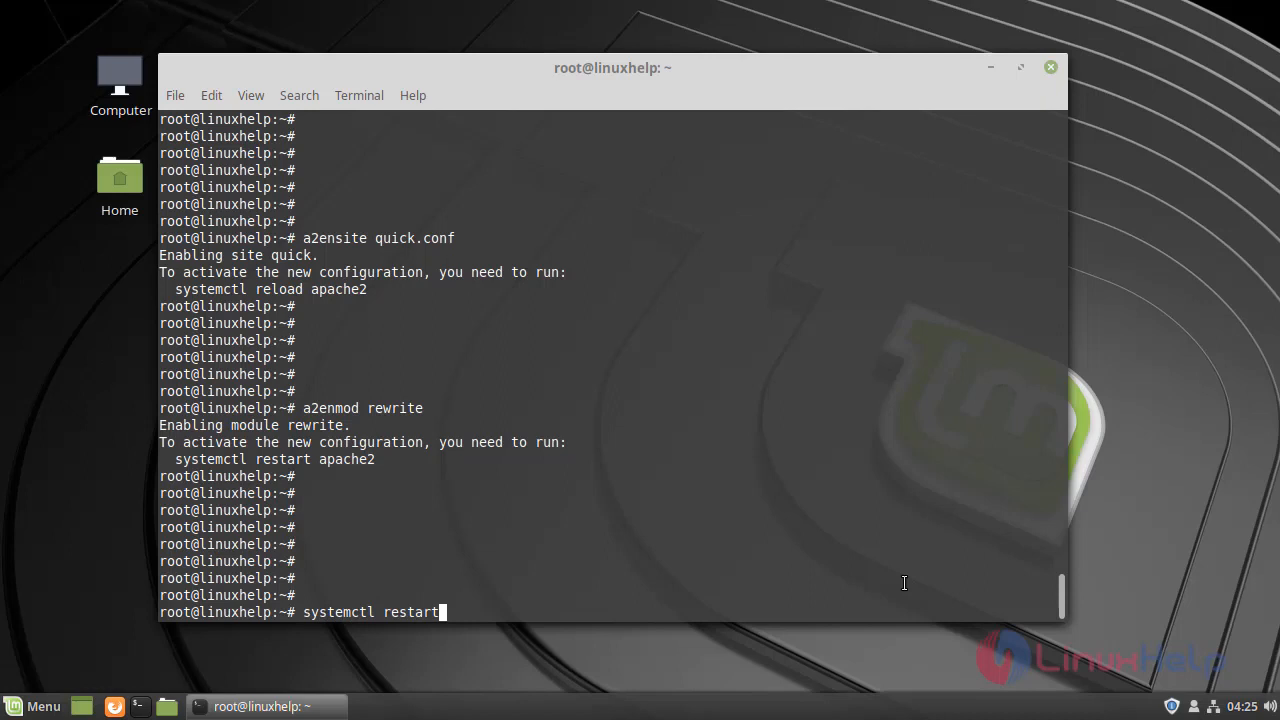
{"action": "type", "text": "apache"}
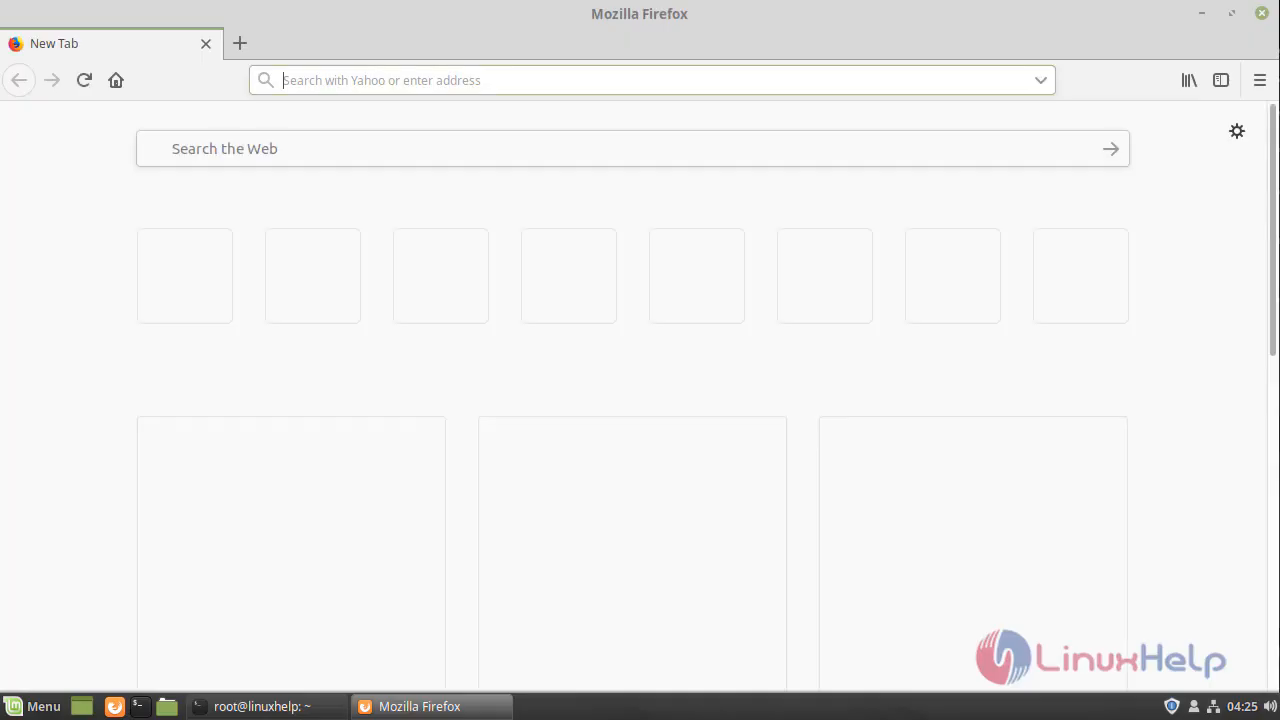
{"action": "type", "text": "www."}
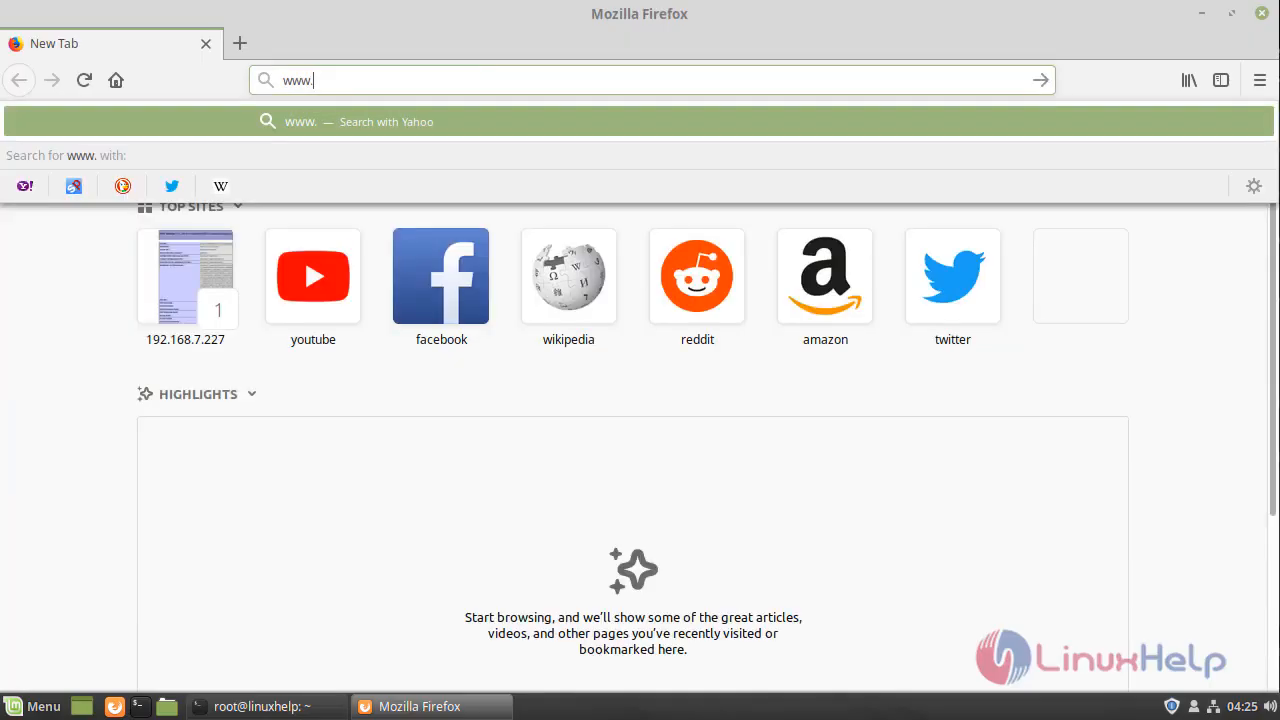
{"action": "type", "text": "linuxhelp1.com/admin.php"}
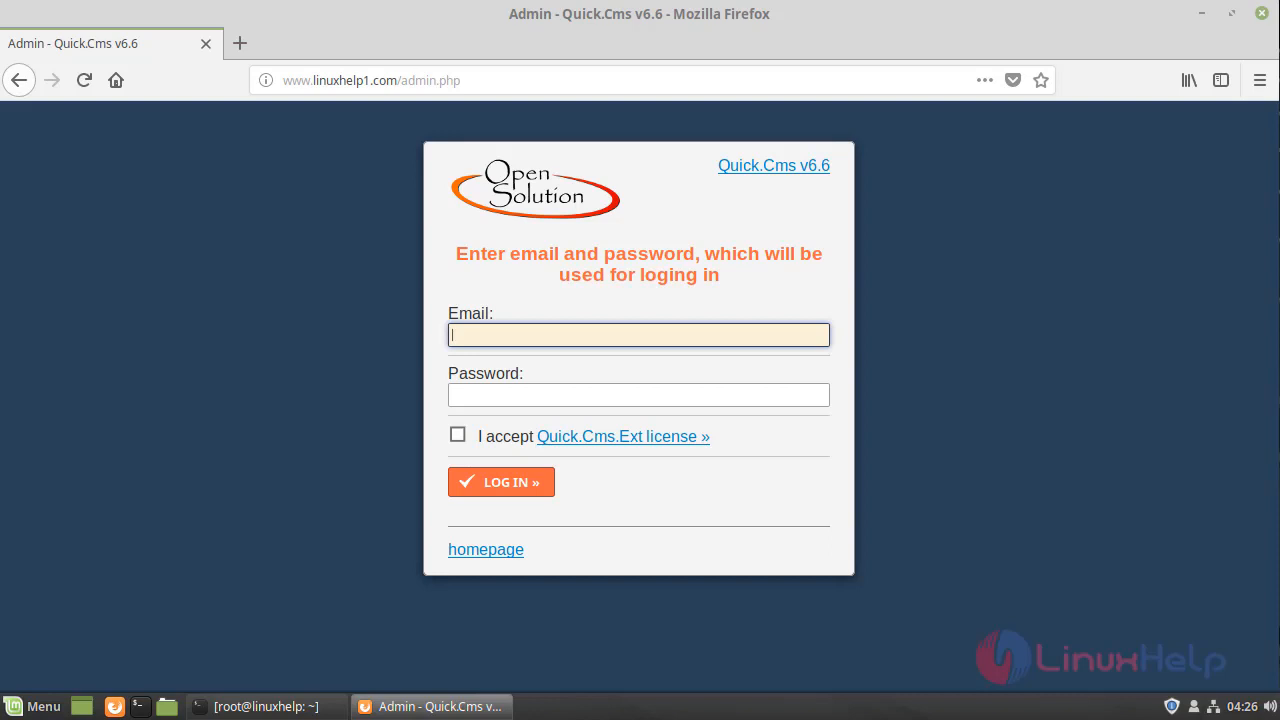
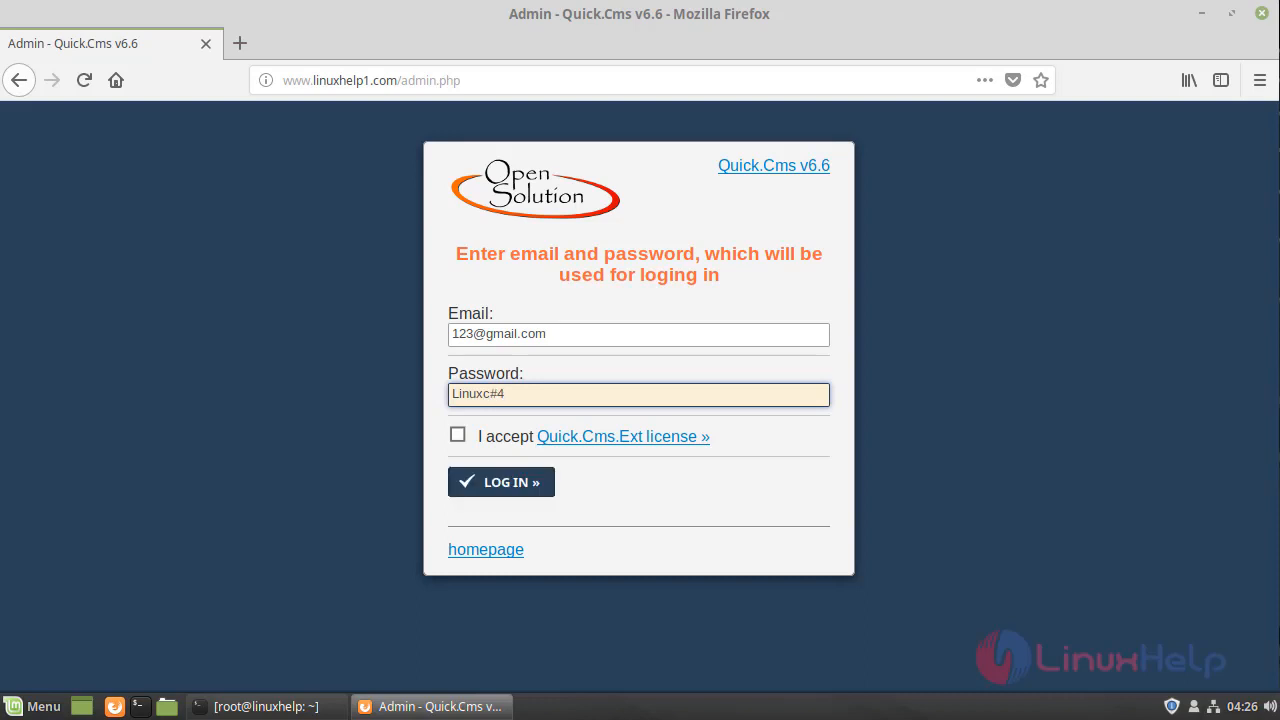
- Enter the admin gmail address and password, accept the Quick.Cms.Ext license, and log in to the dashboard
{"action": "left_click", "coordinate": [458, 434]}
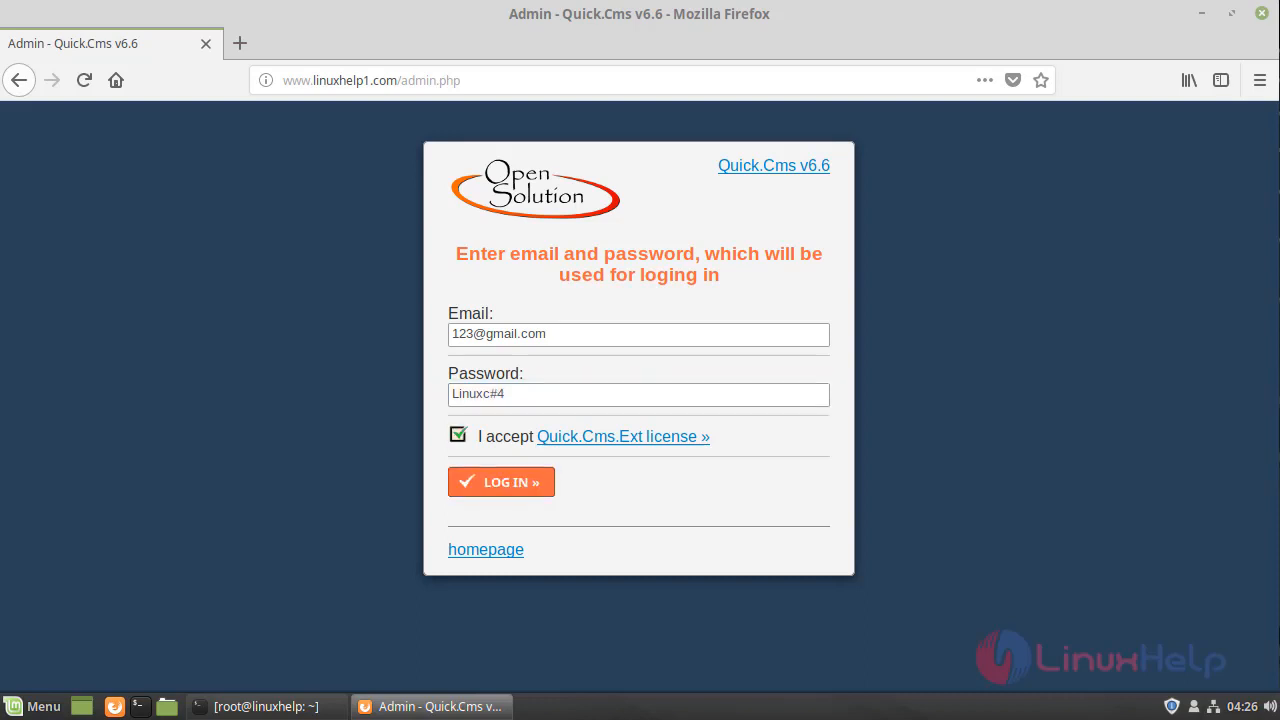
{"action": "left_click", "coordinate": [500, 480]}
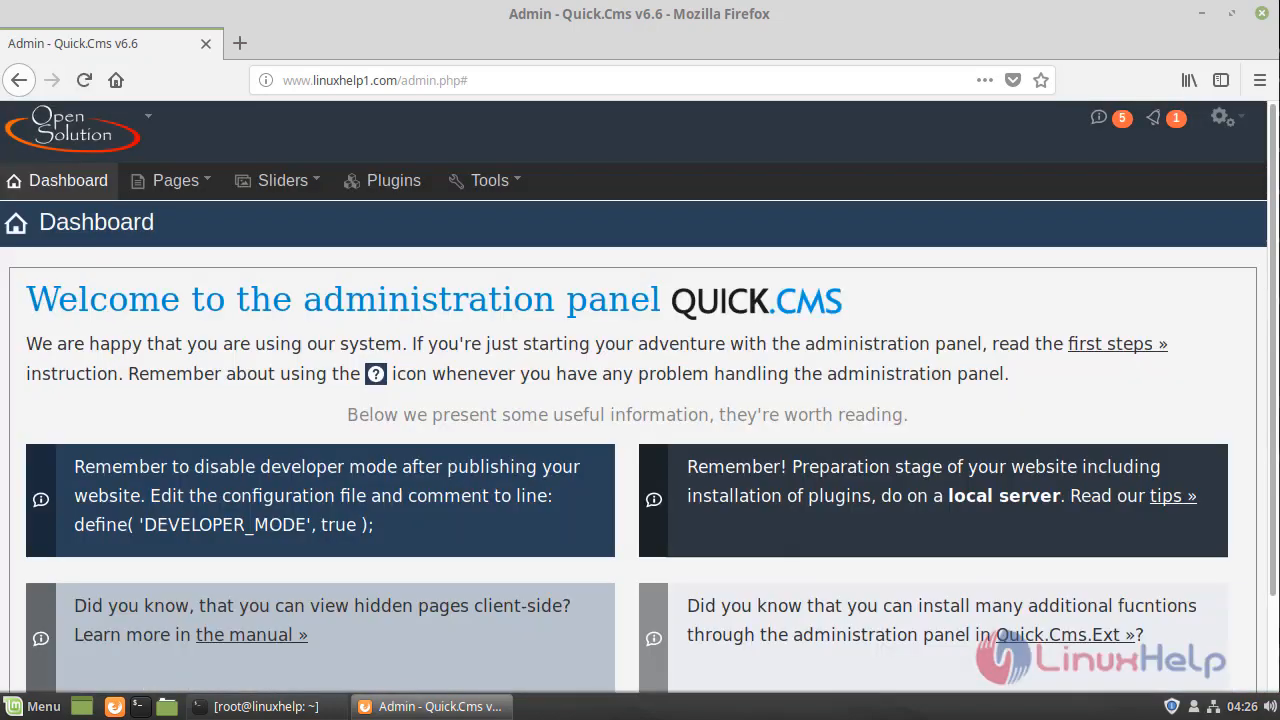